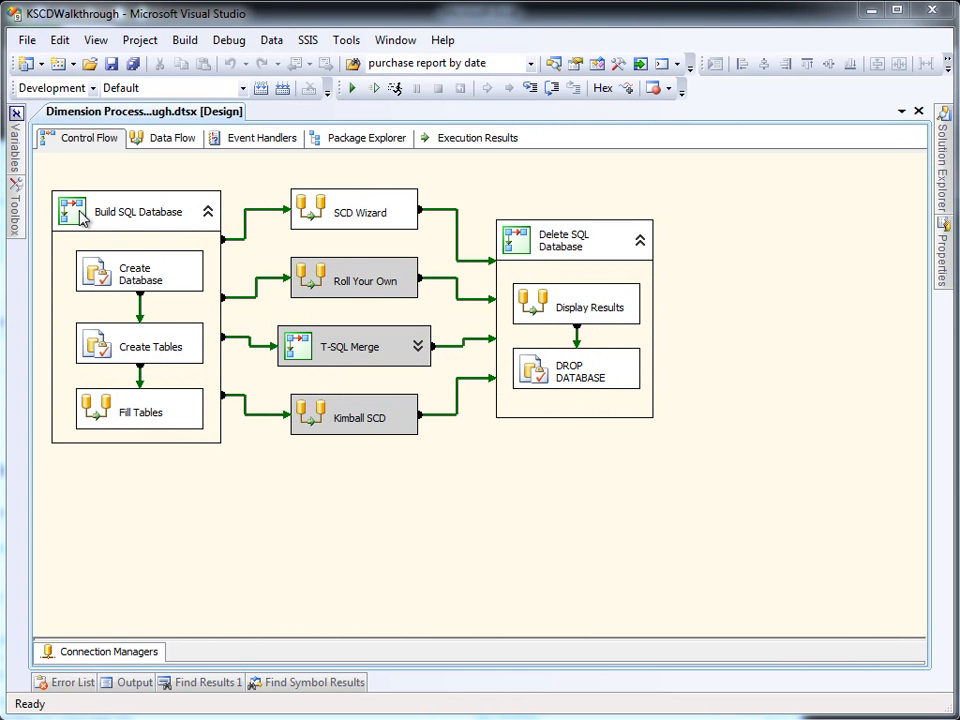
Execute the Build SQL Database container to create and populate the database tables
right_click(138, 211)
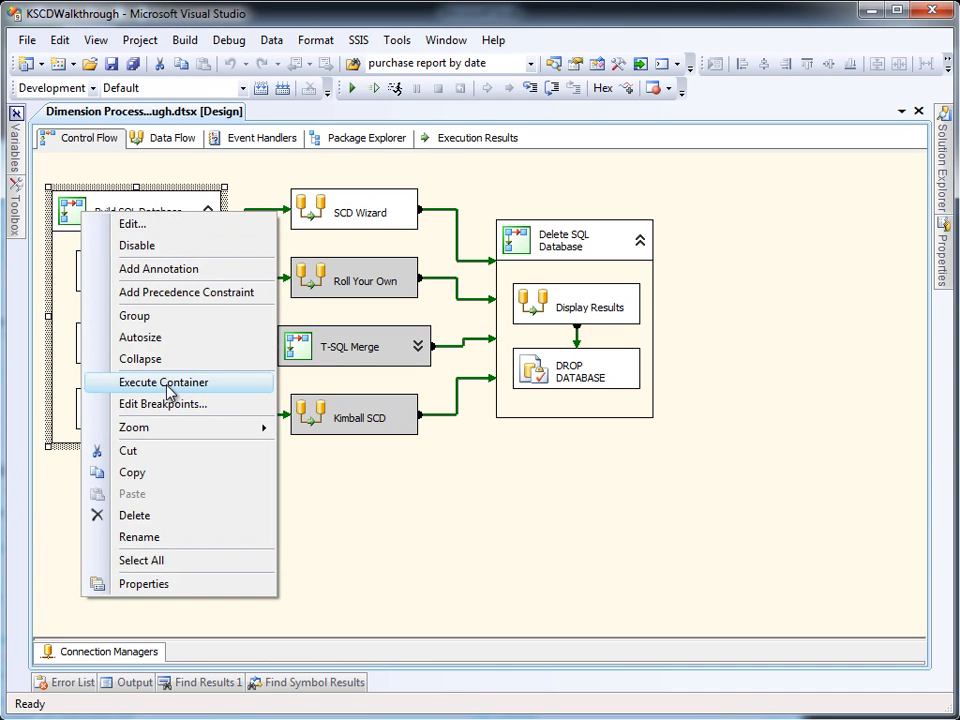
click(163, 382)
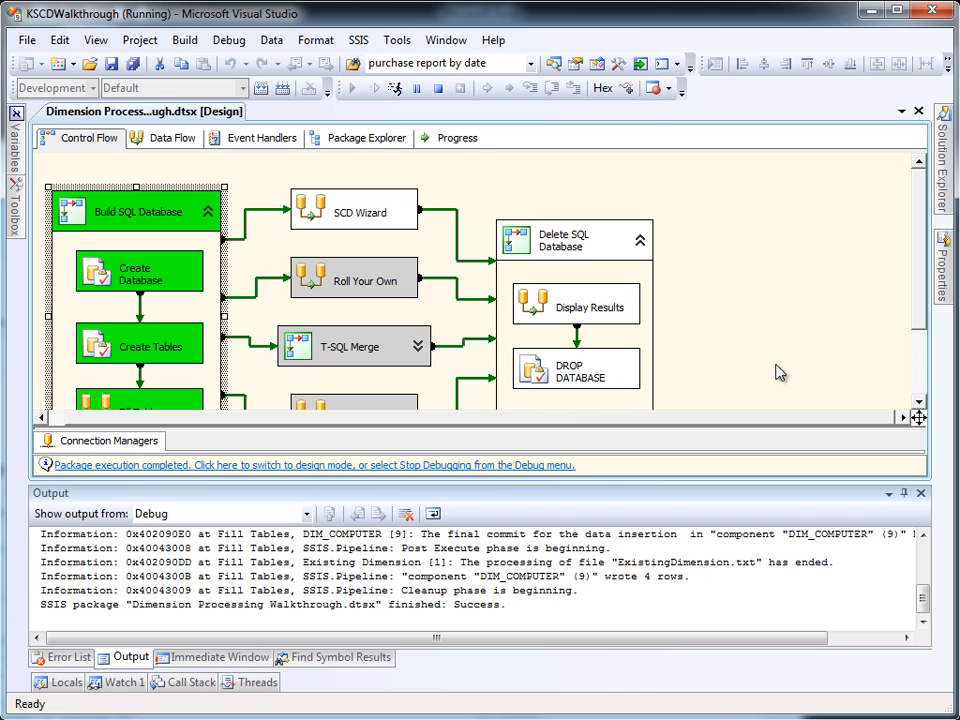
mouse_move(779, 388)
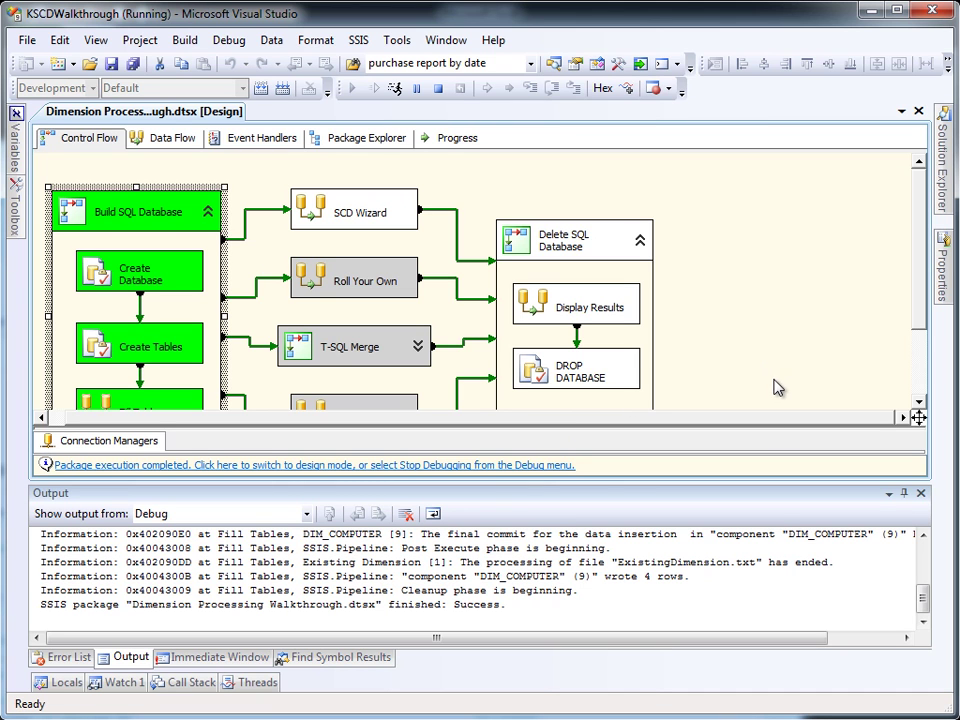
mouse_move(560, 485)
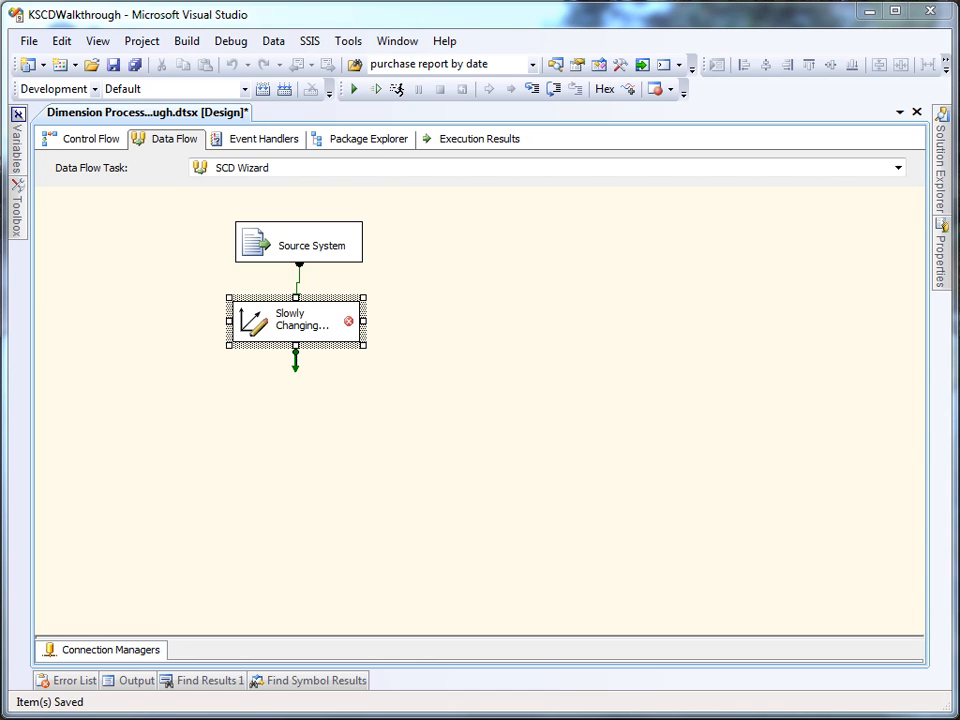
Point the SCD wizard at [dbo].[DIM_COMPUTER] with Manufacturer, Model, SerialNumber as business keys
double_click(296, 320)
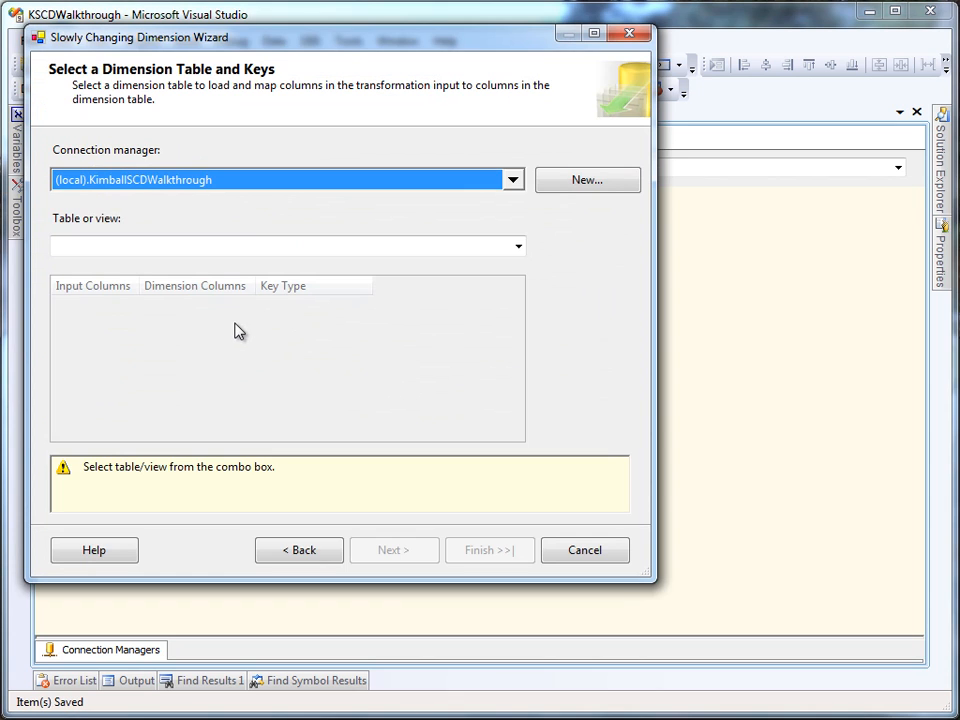
mouse_move(318, 307)
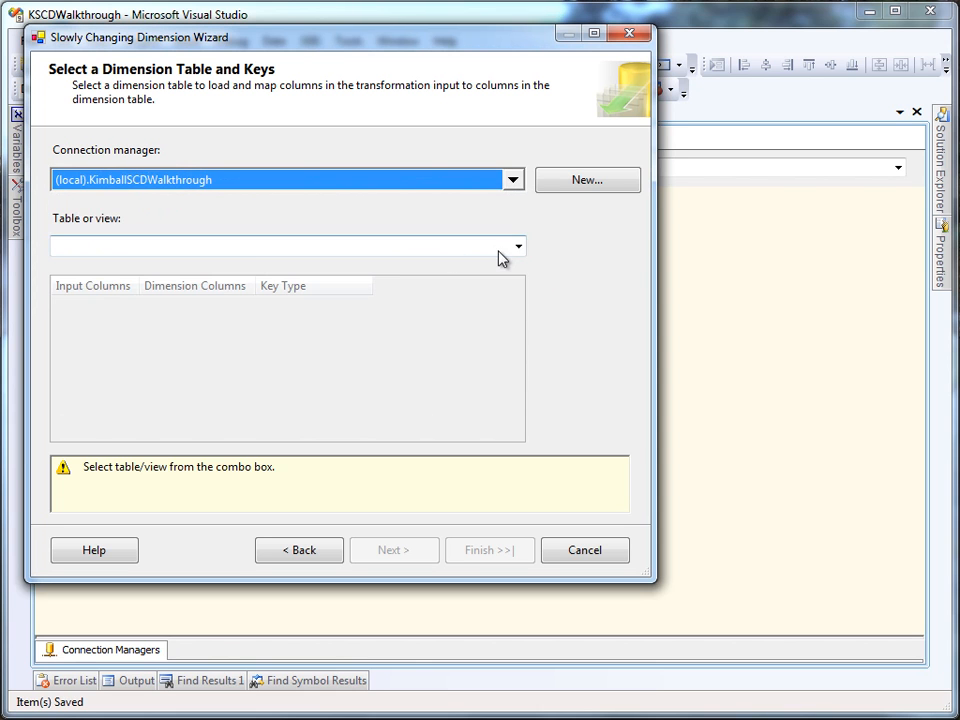
click(518, 246)
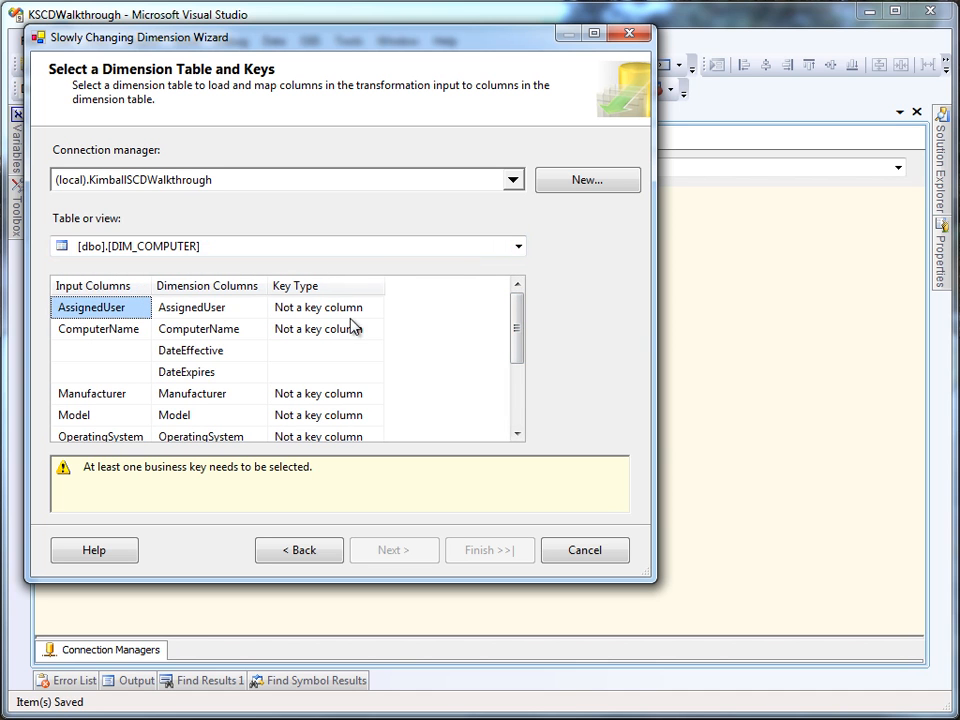
scroll(down, 3)
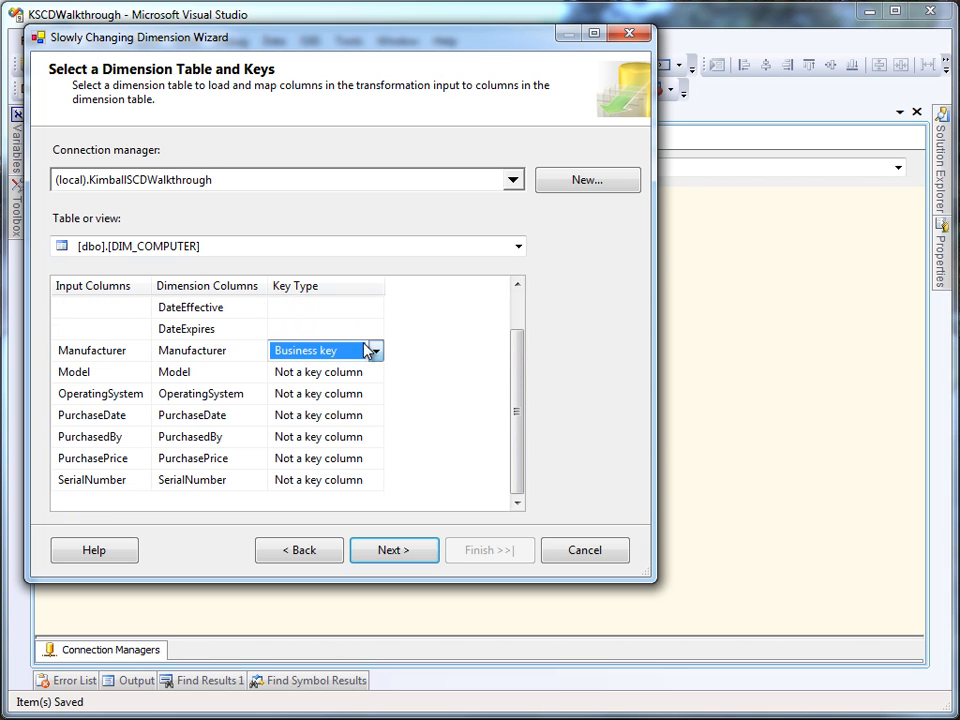
click(315, 371)
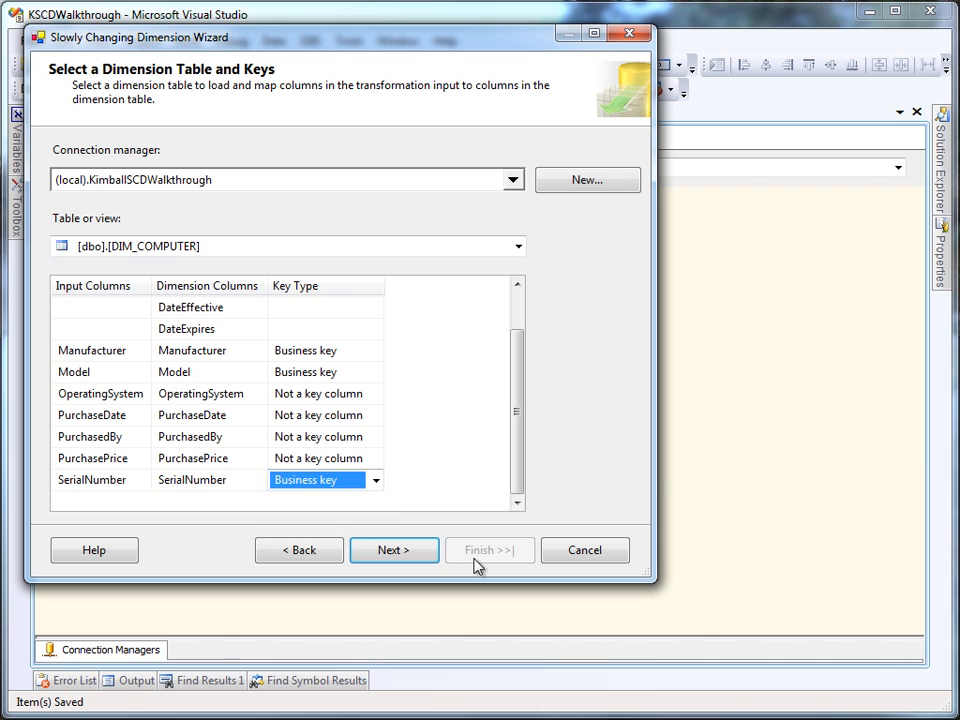
click(393, 550)
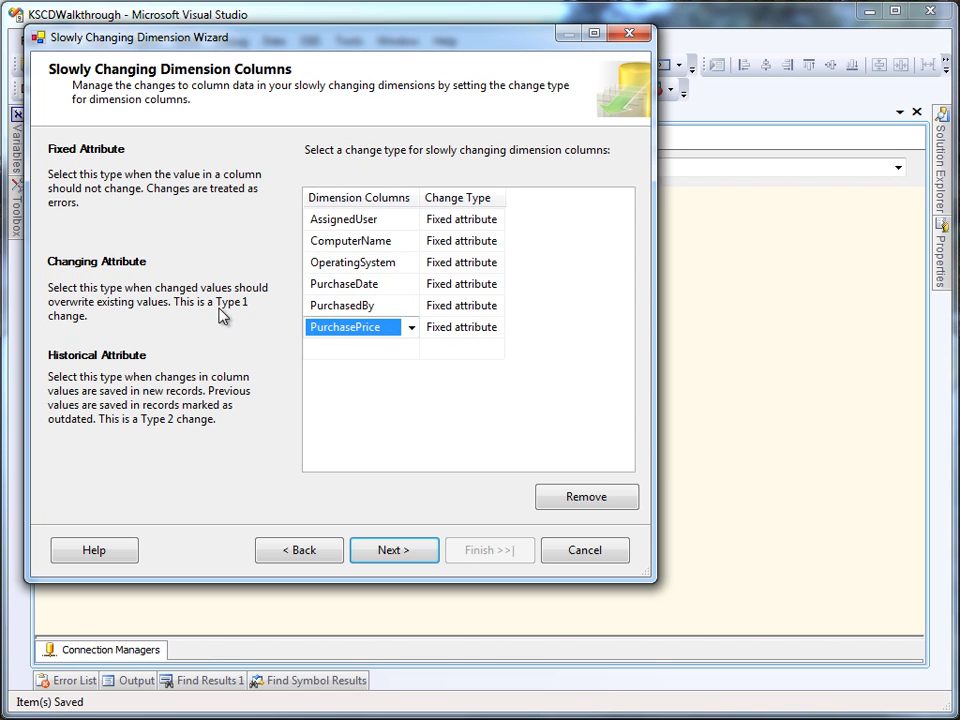
mouse_move(186, 347)
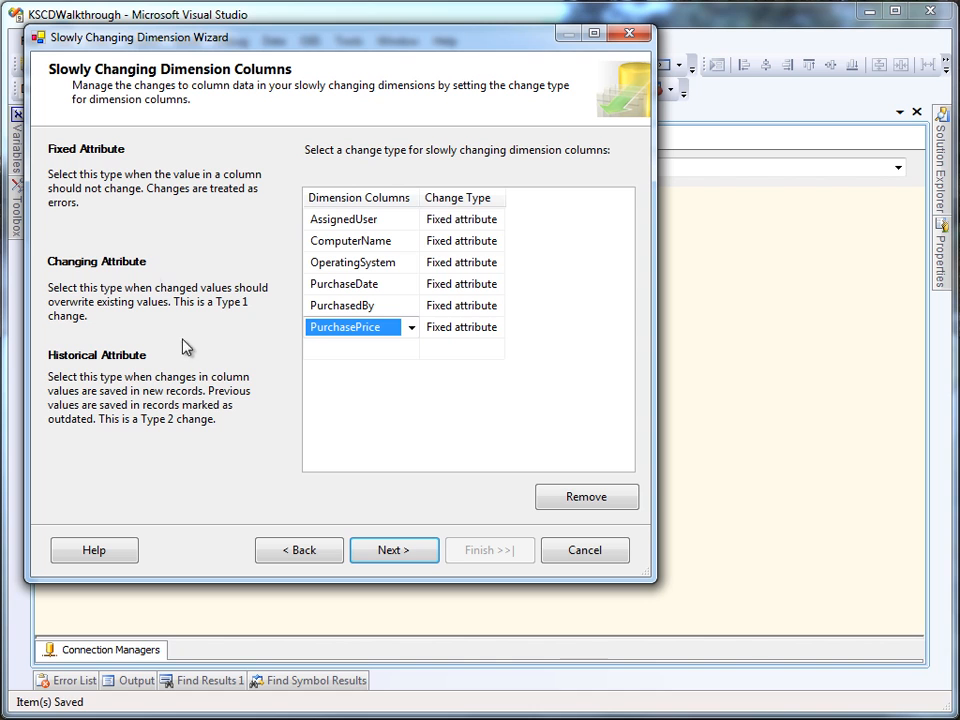
mouse_move(98, 368)
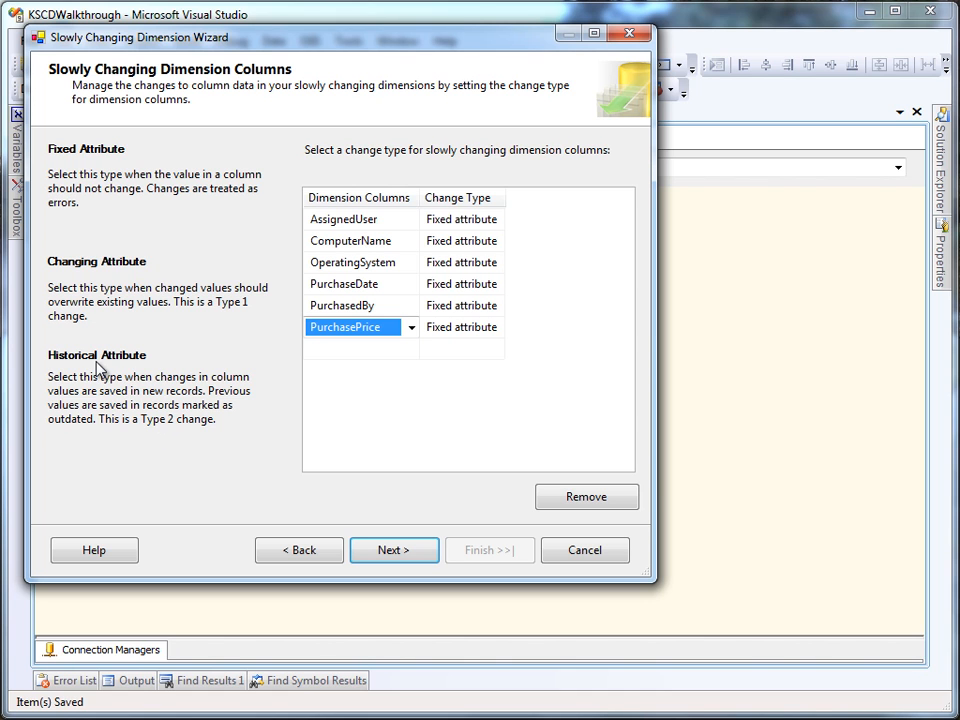
mouse_move(508, 252)
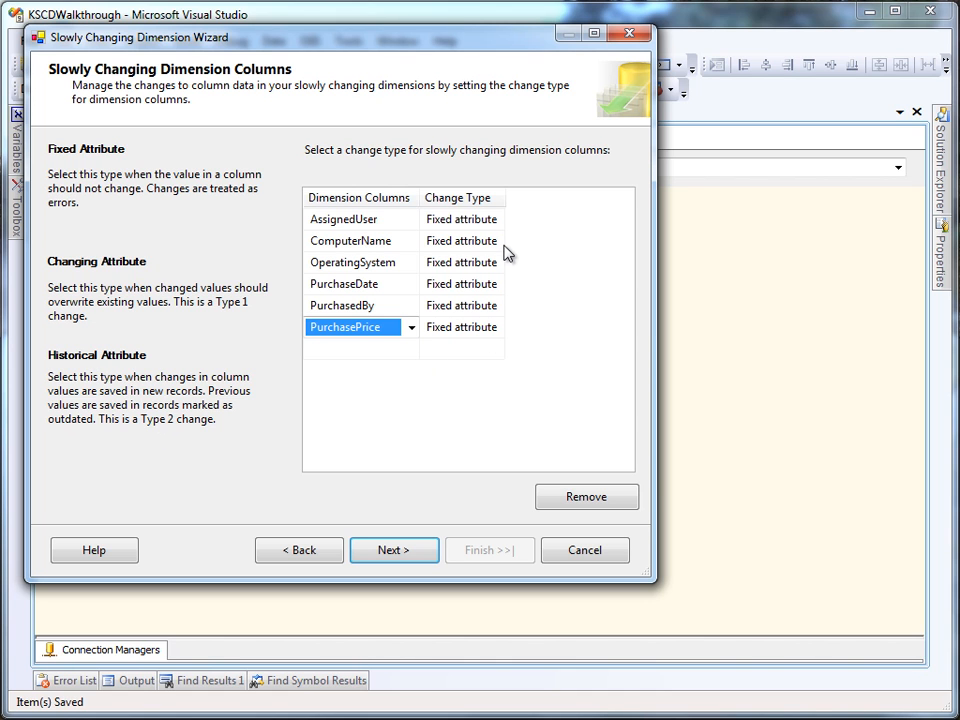
Mark AssignedUser, ComputerName and OperatingSystem as historical attributes, purchase columns as changing
click(490, 219)
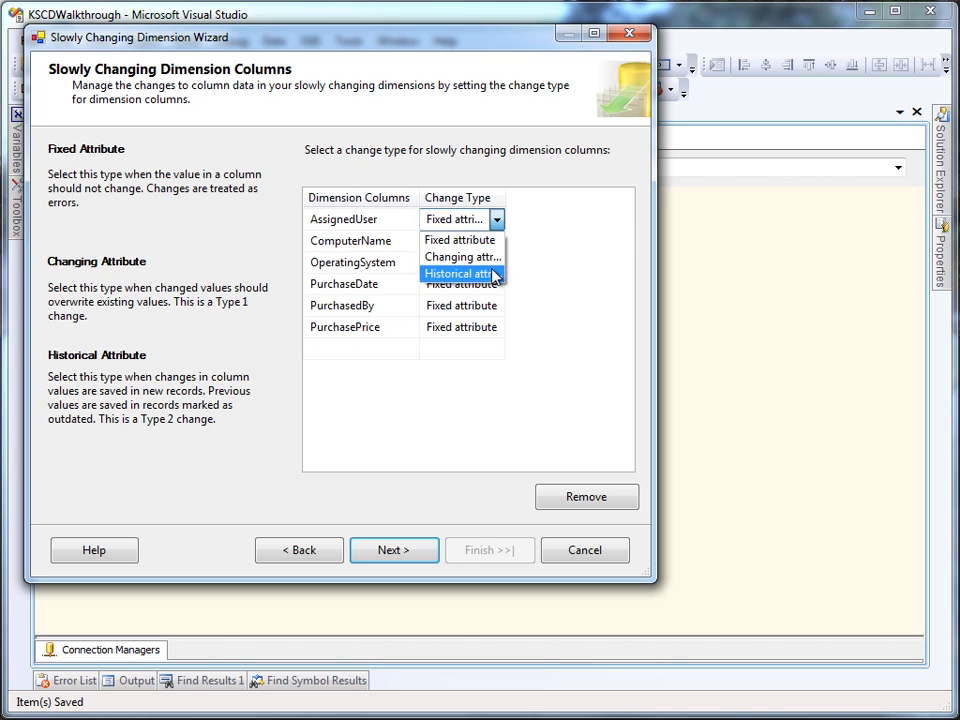
click(490, 273)
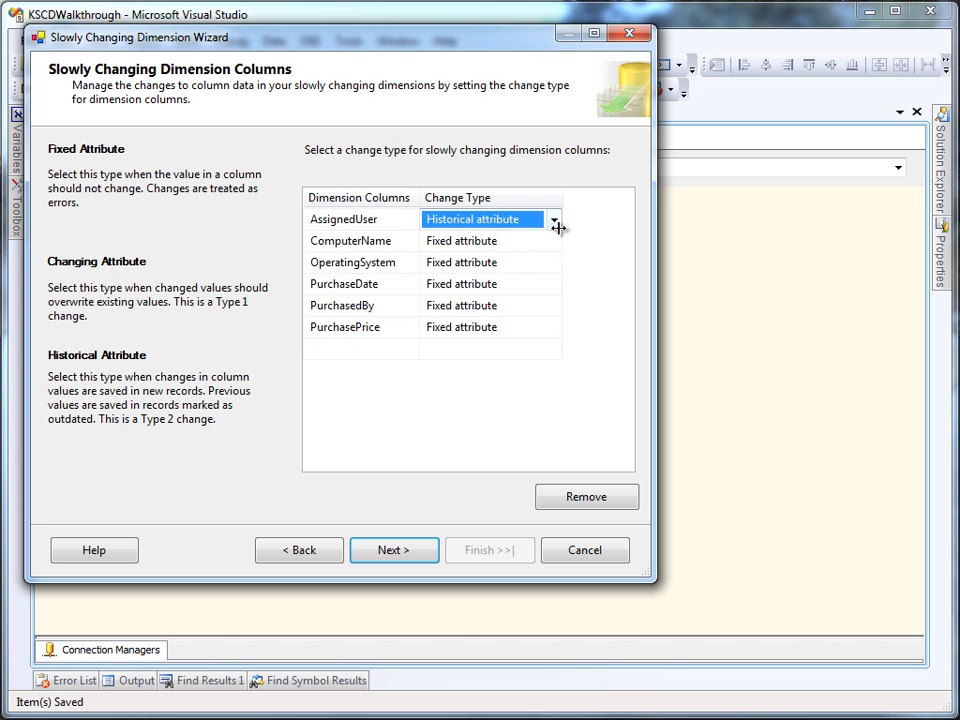
click(490, 240)
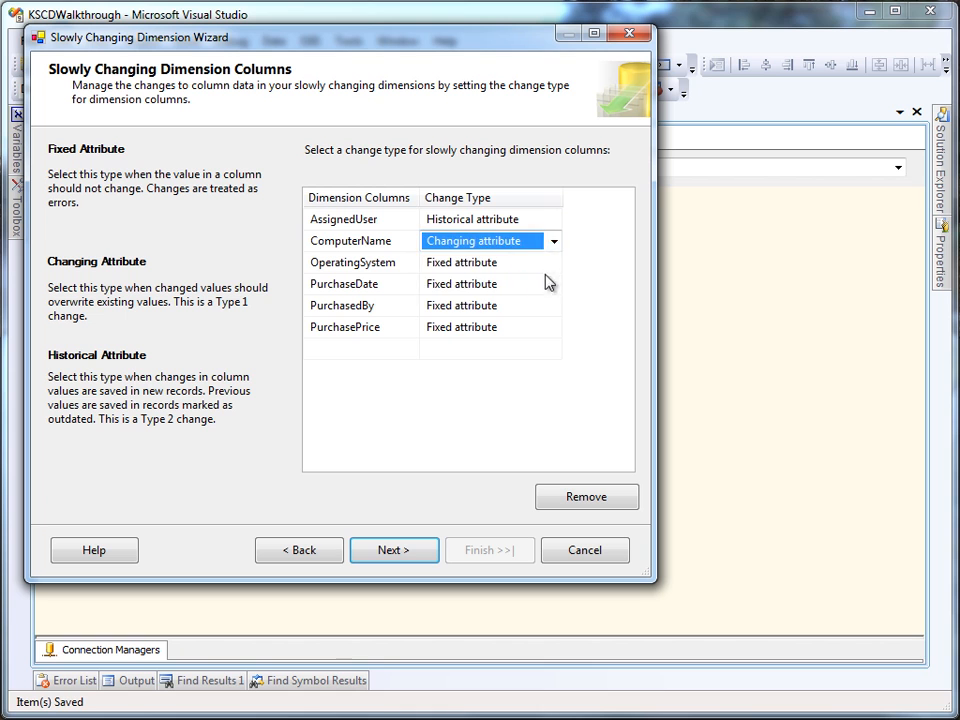
click(554, 262)
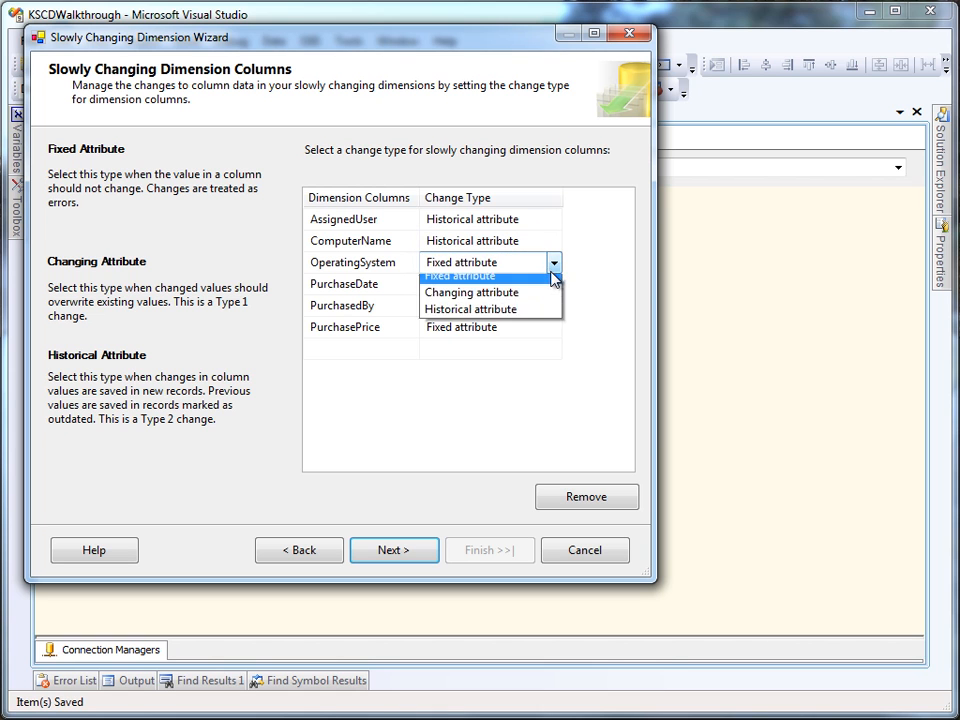
click(470, 309)
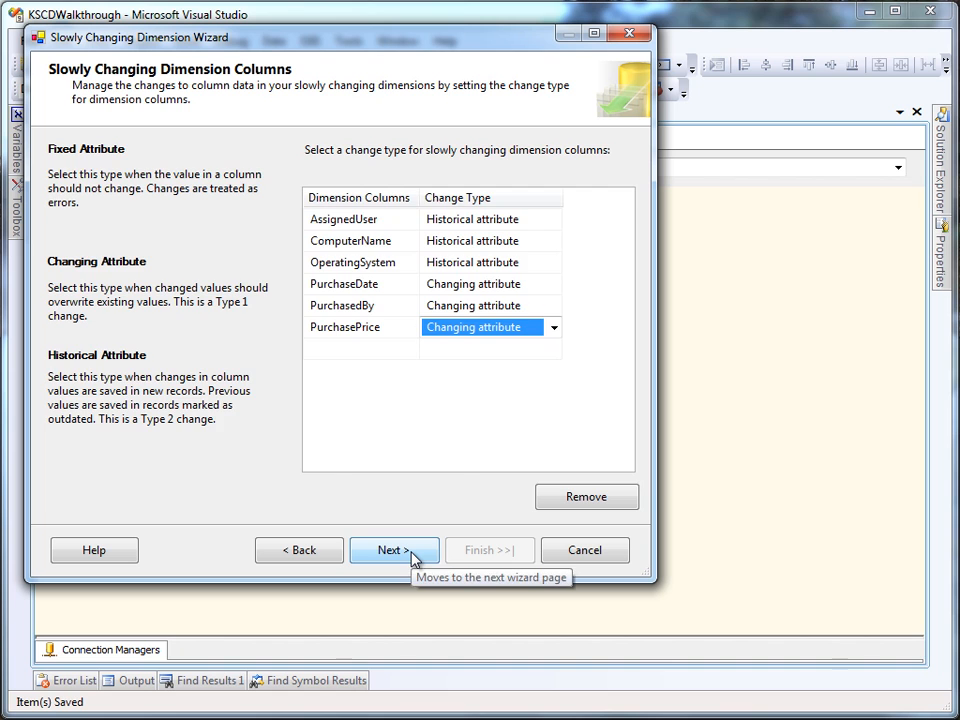
click(394, 550)
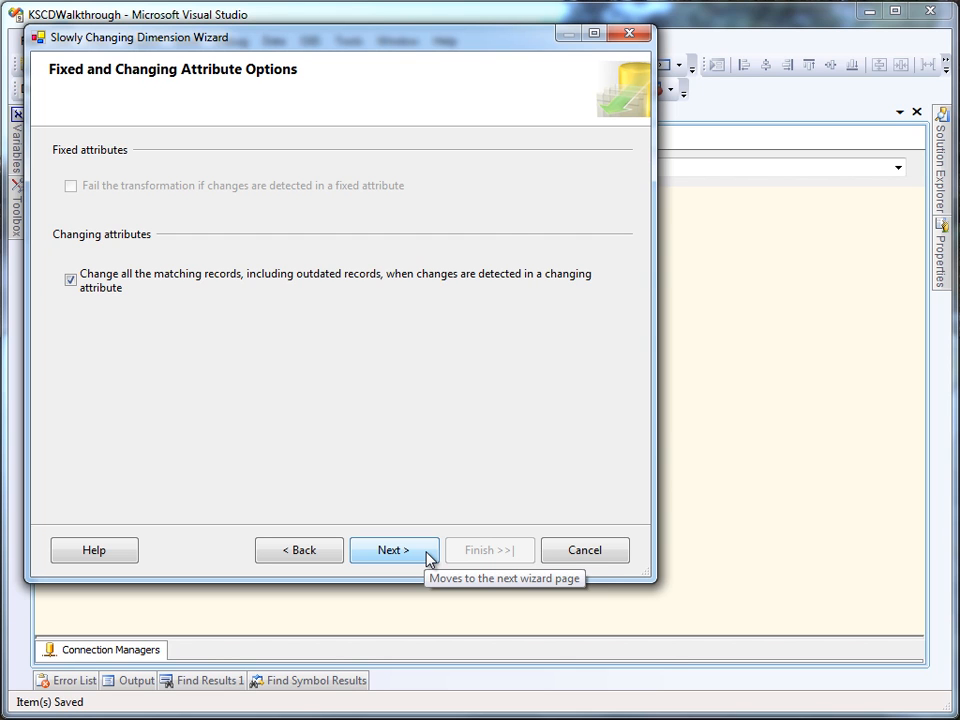
Accept the historical attribute and inferred member options and finish the SCD wizard
click(393, 550)
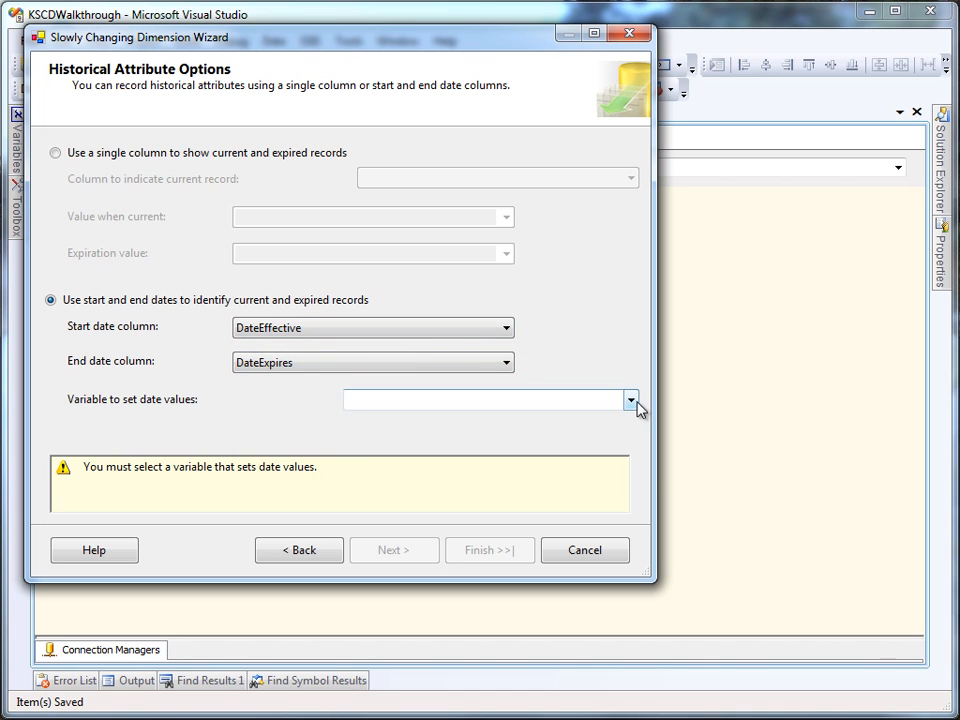
click(630, 399)
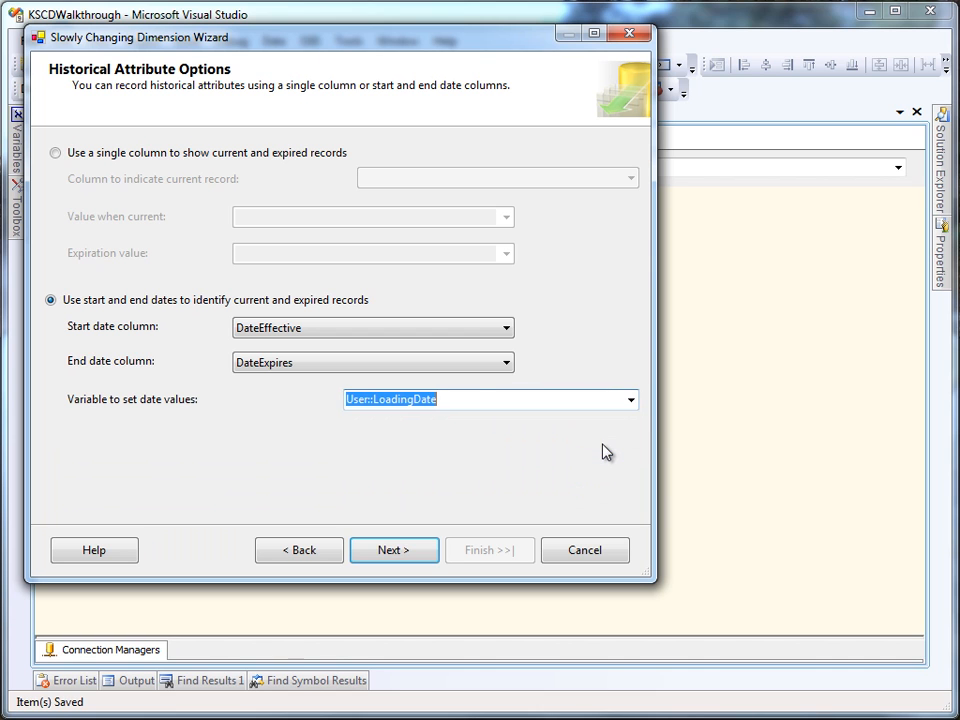
mouse_move(535, 469)
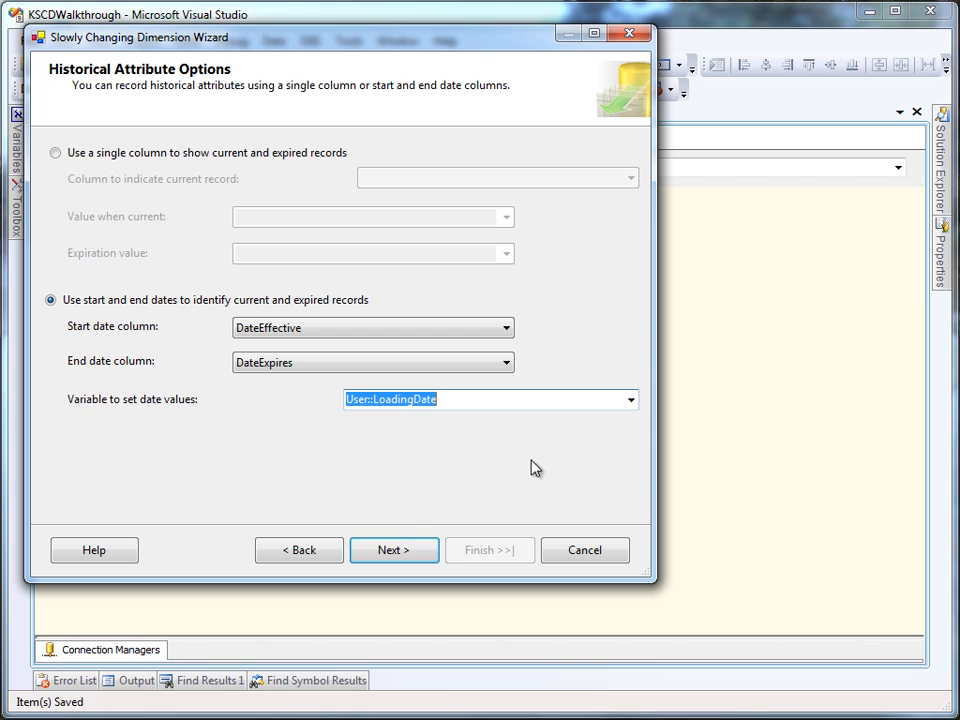
mouse_move(407, 551)
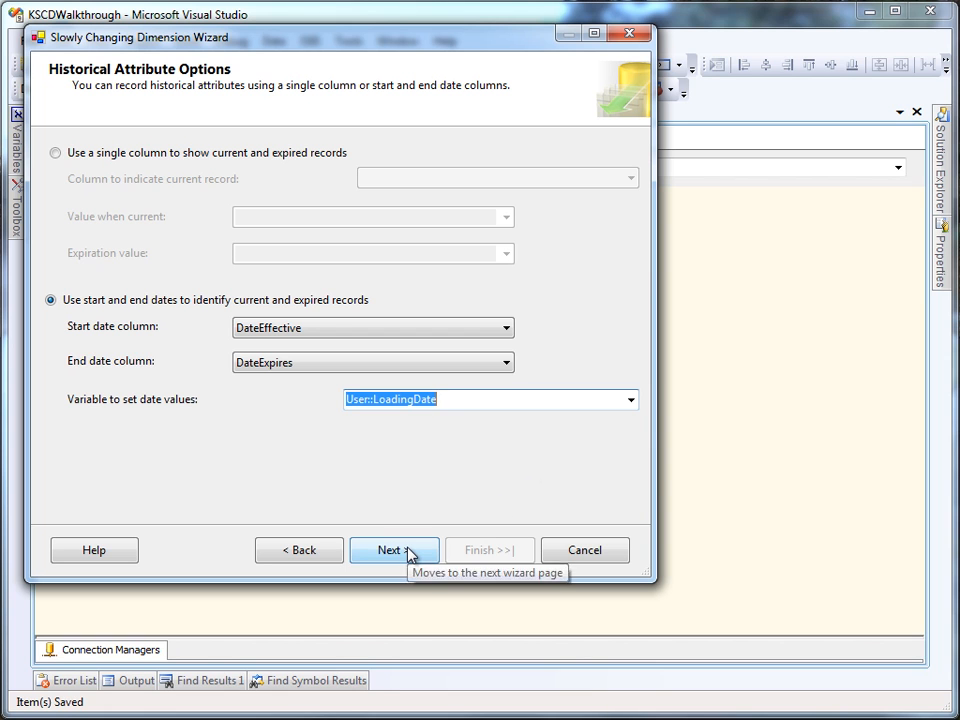
click(393, 550)
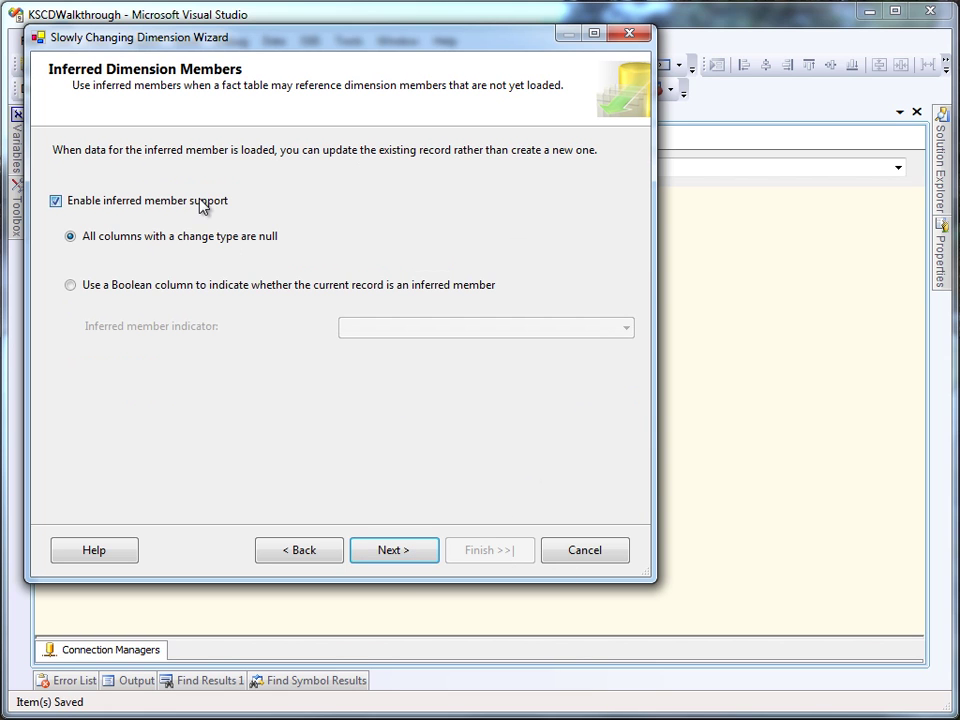
click(393, 550)
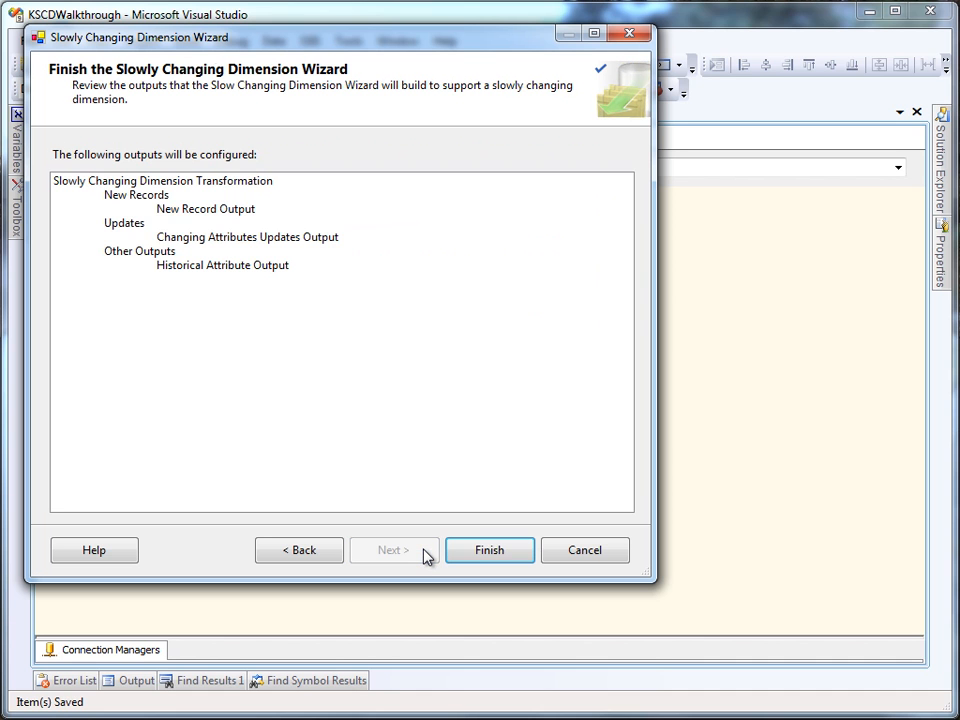
click(489, 550)
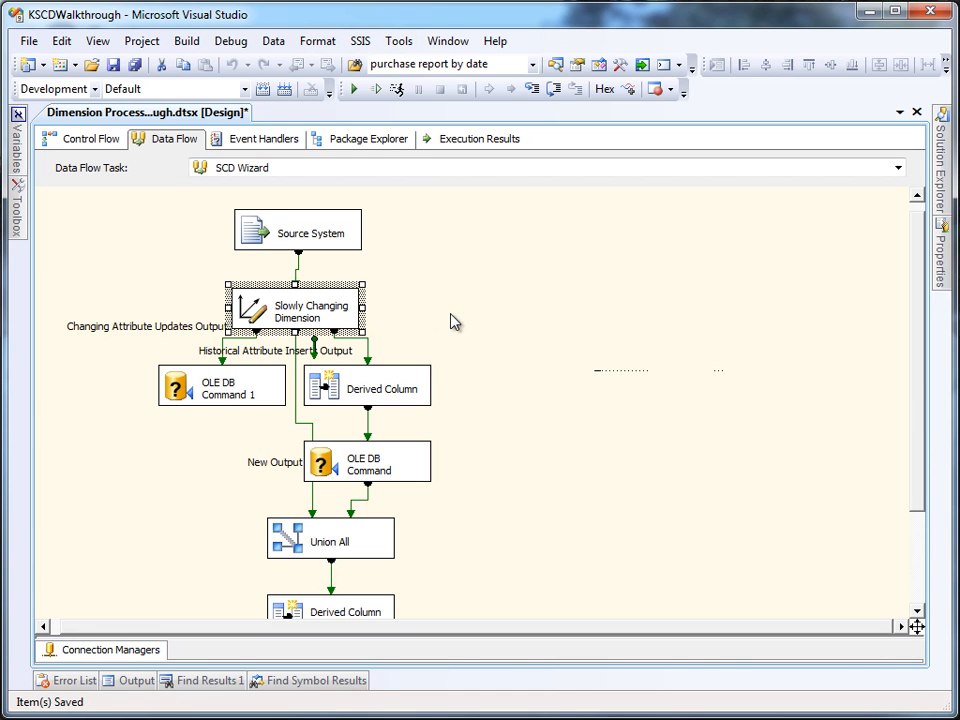
mouse_move(338, 251)
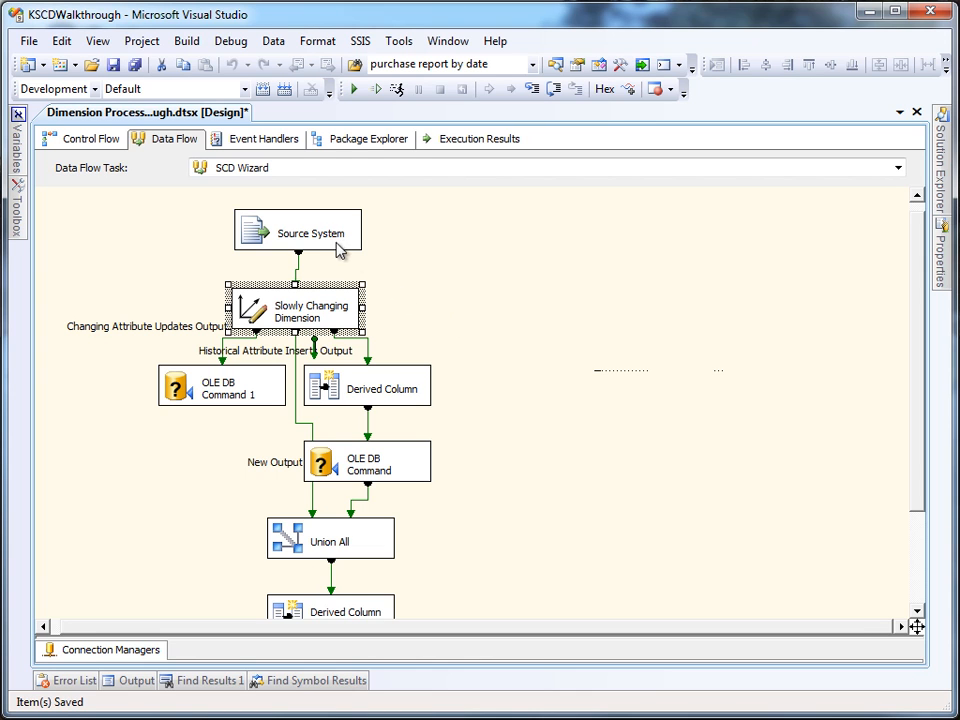
mouse_move(335, 240)
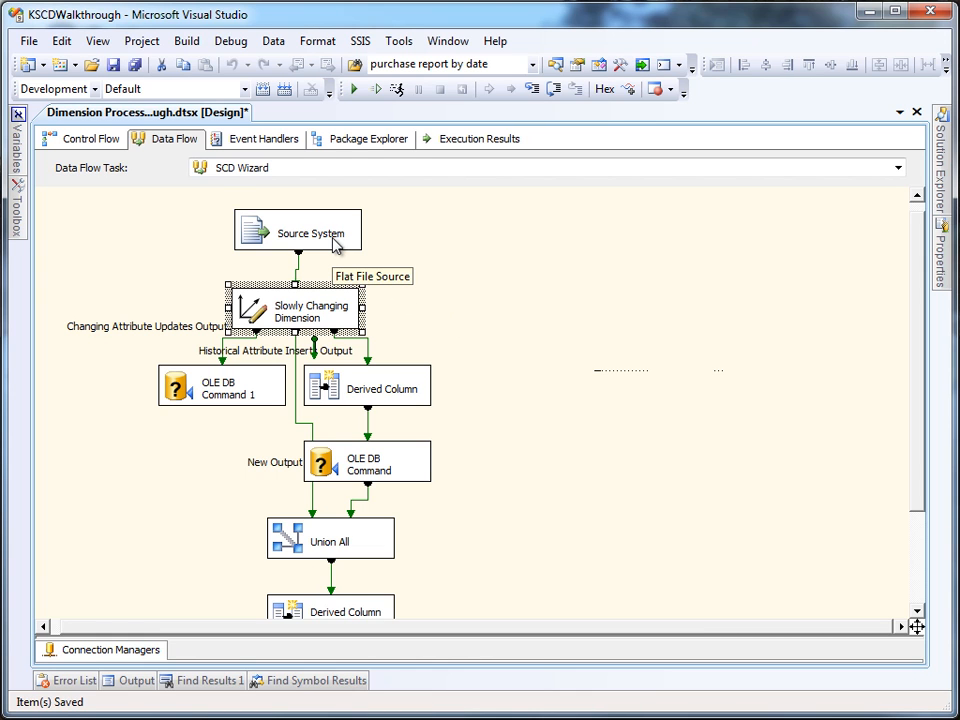
mouse_move(372, 313)
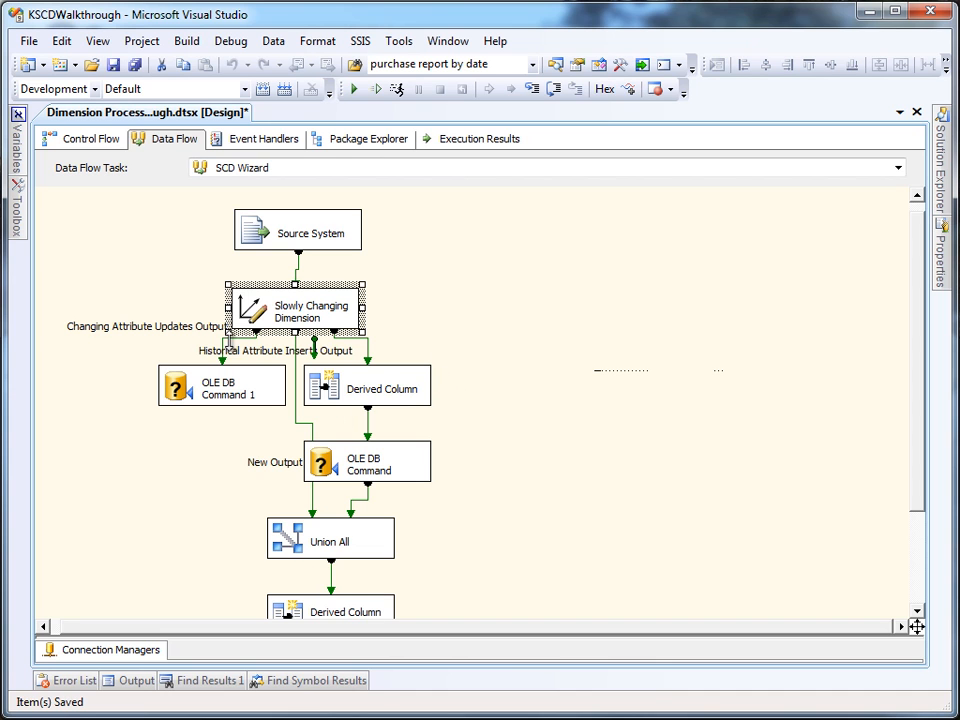
mouse_move(192, 388)
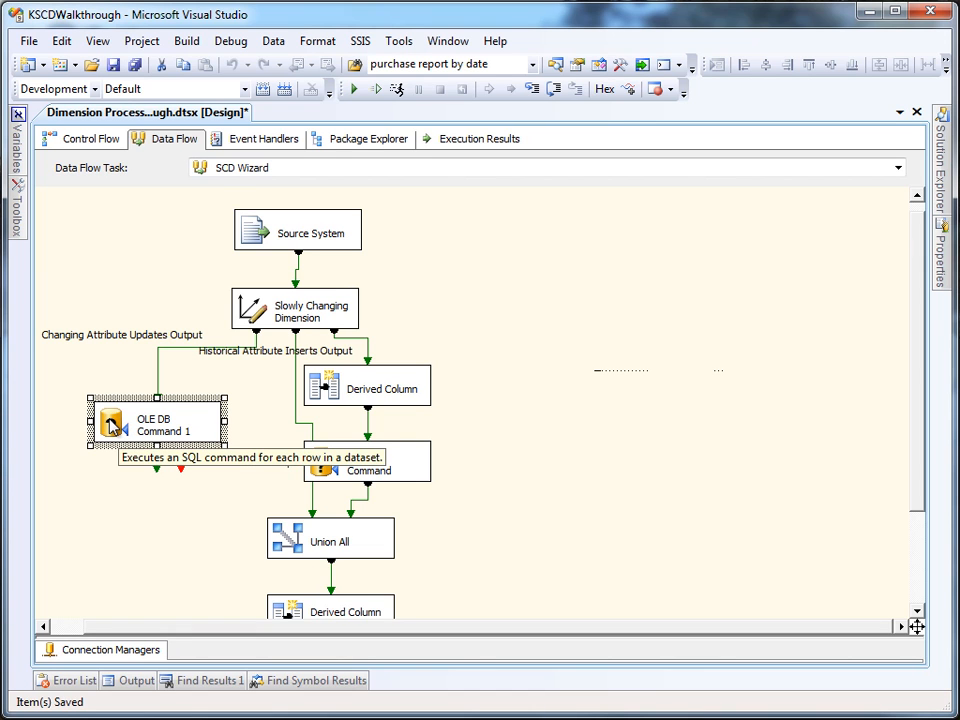
Open the Advanced Editor for OLE DB Command 1
double_click(155, 420)
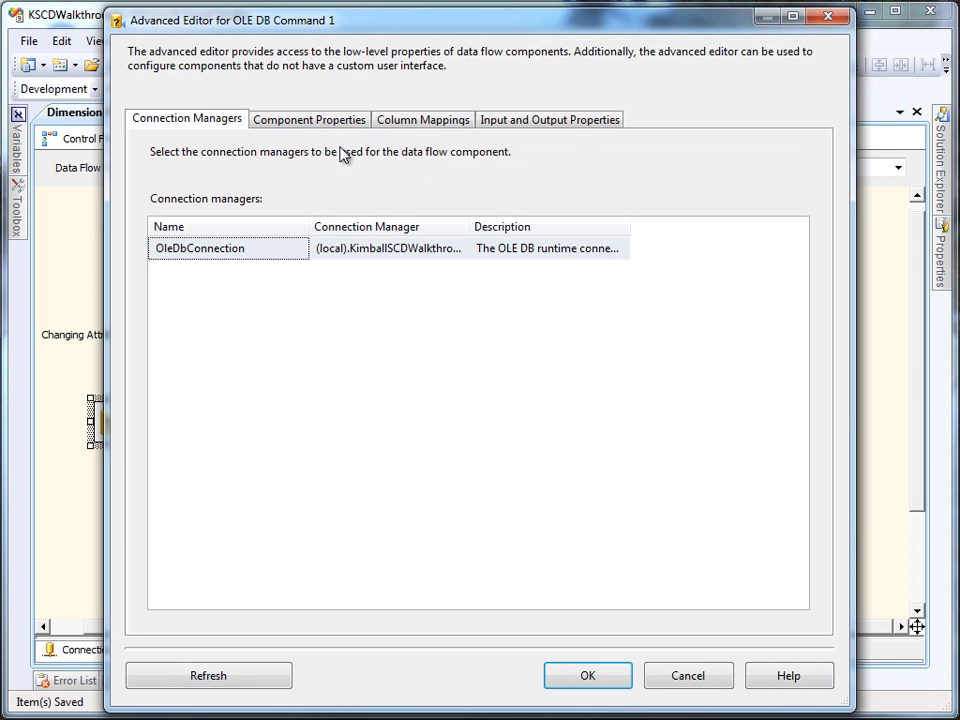
View Component Properties and reveal the full SqlCommand UPDATE statement for DIM_COMPUTER
click(309, 119)
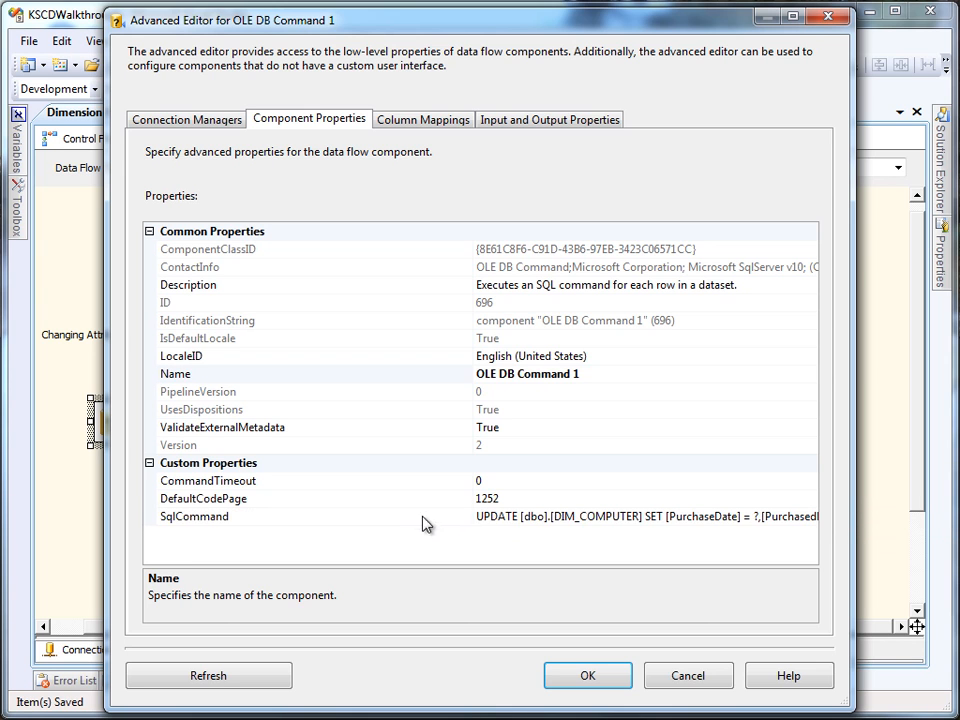
click(645, 516)
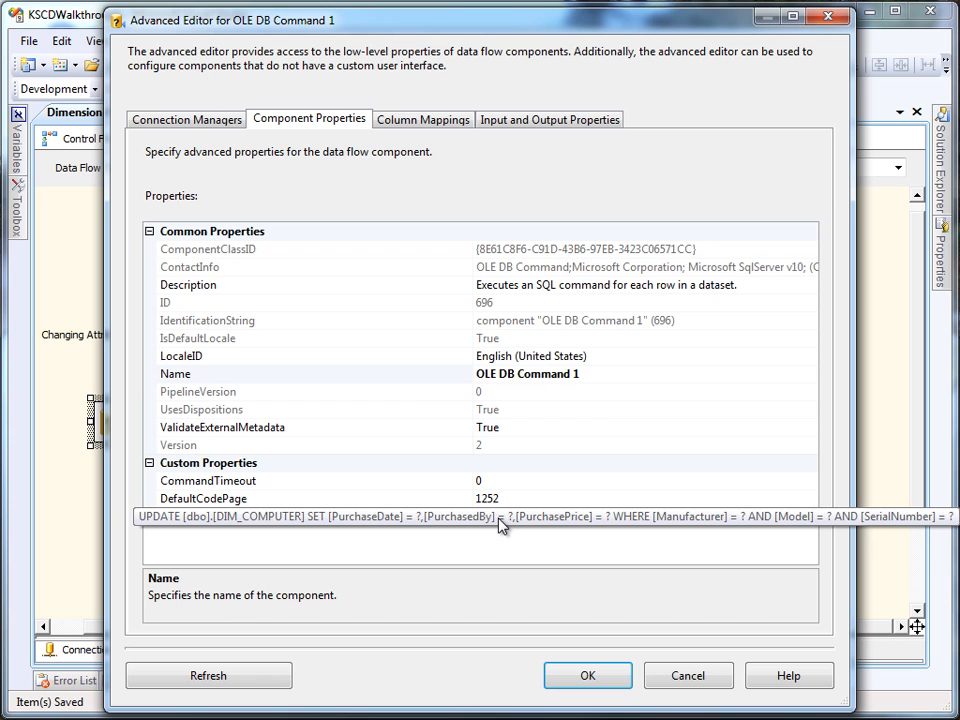
mouse_move(670, 525)
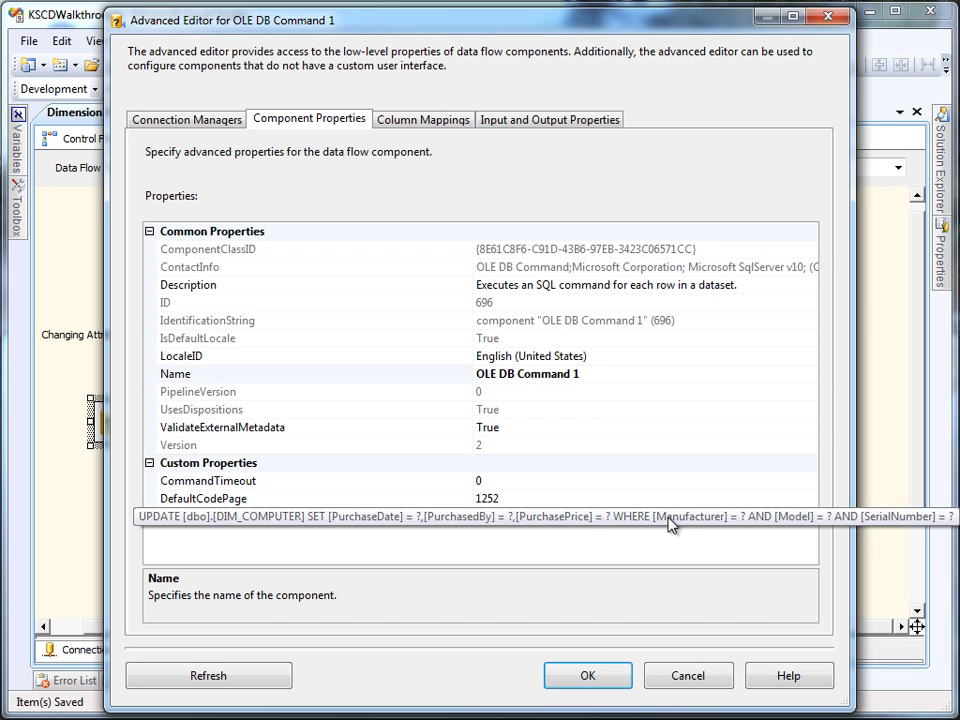
Close the Advanced Editor and reposition the OLE DB Command component on the data flow
click(587, 675)
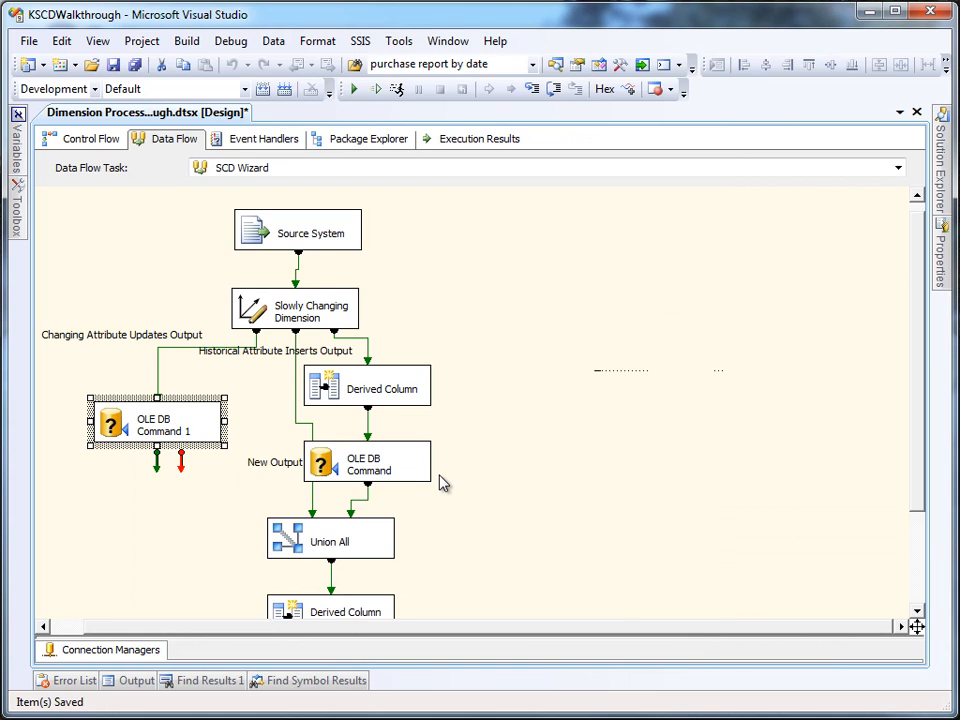
click(366, 388)
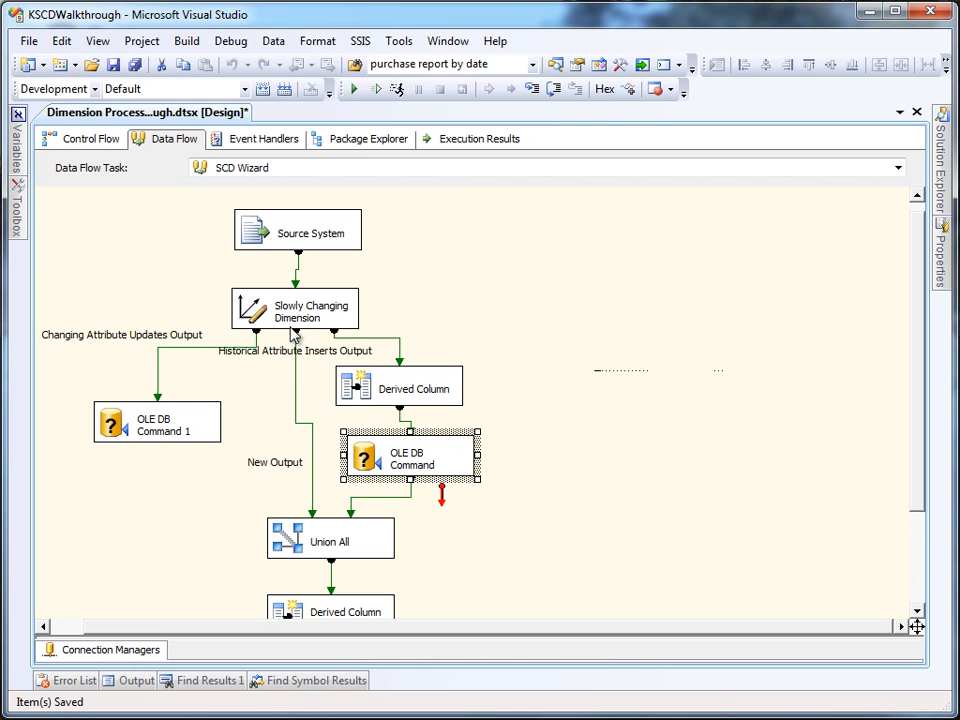
mouse_move(318, 471)
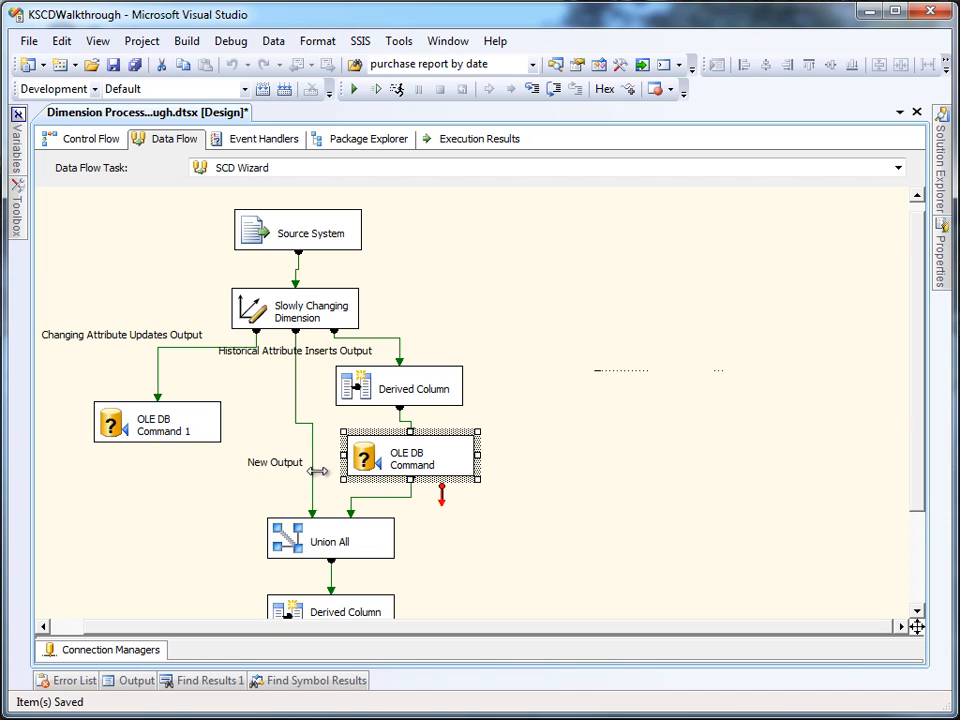
mouse_move(315, 532)
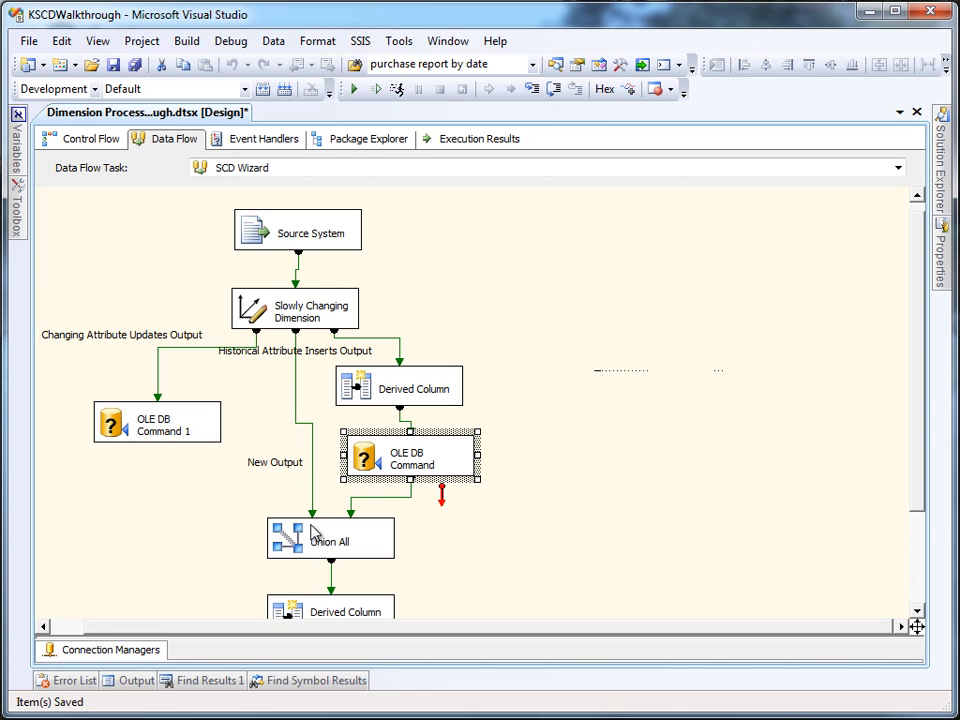
scroll(down, 3)
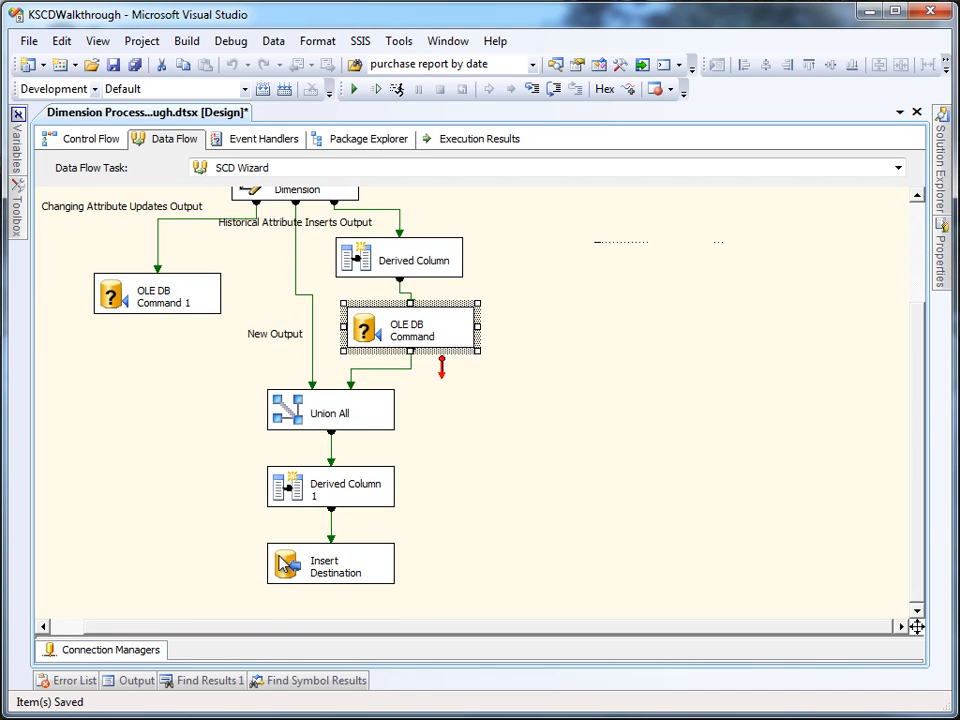
scroll(up, 3)
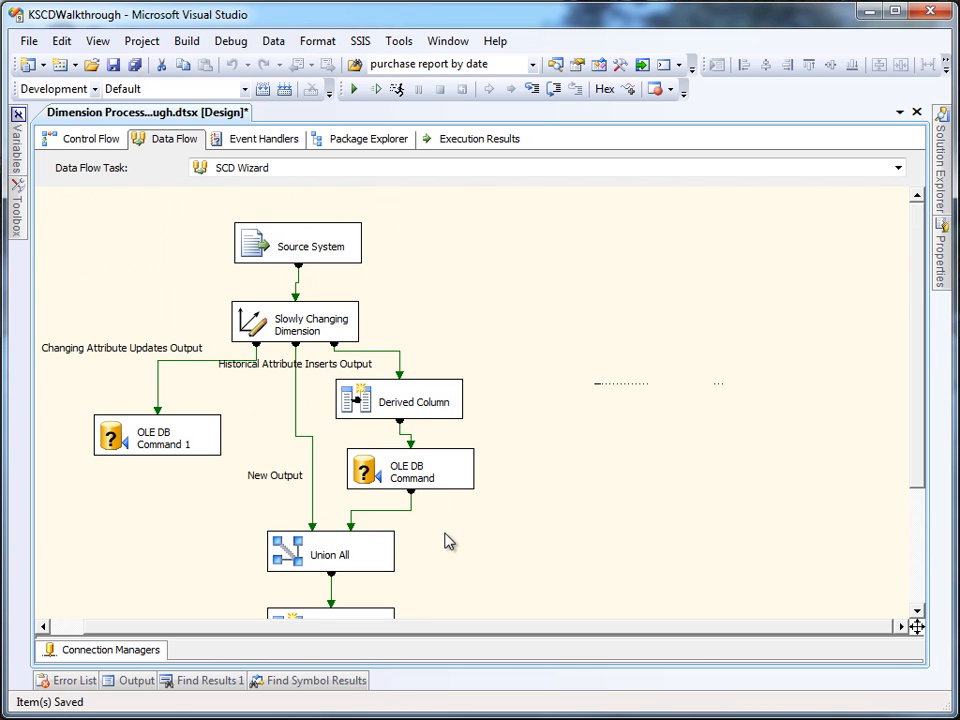
mouse_move(432, 494)
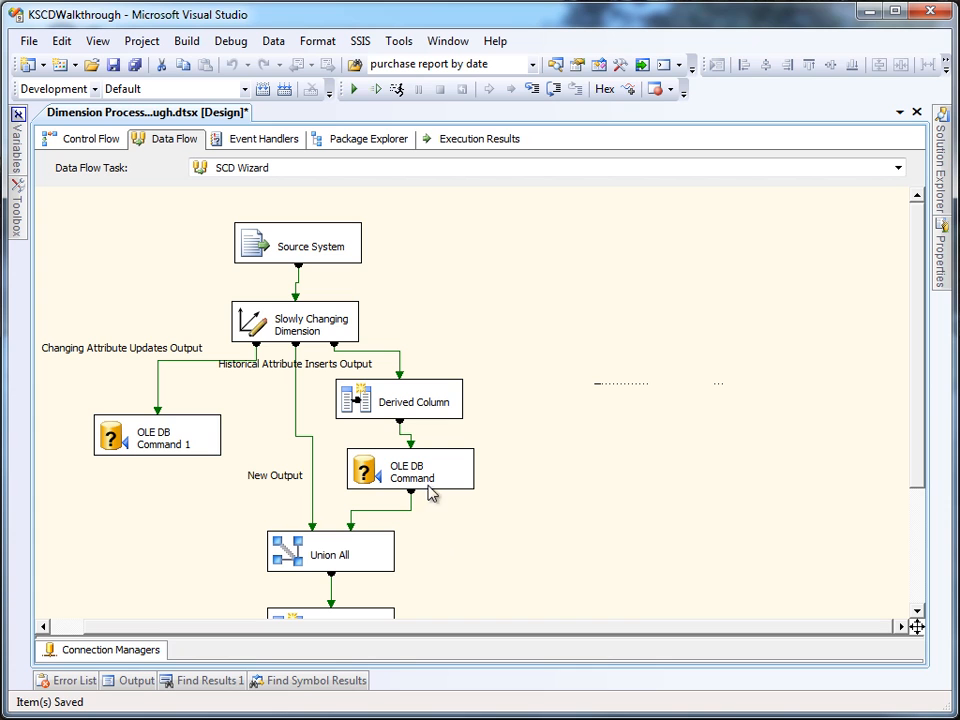
double_click(398, 399)
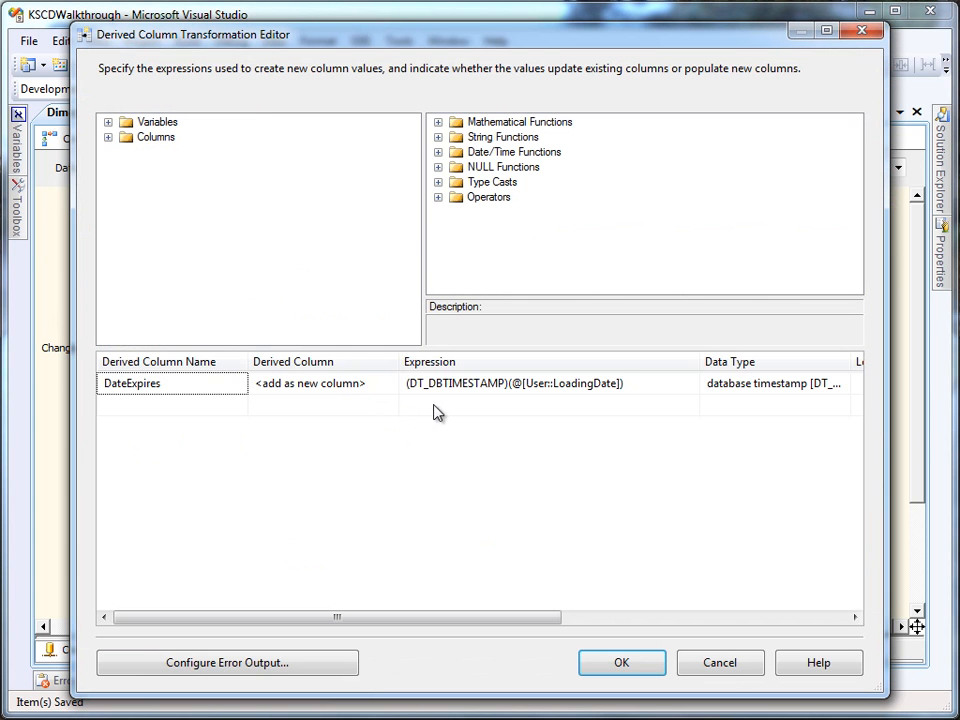
mouse_move(453, 408)
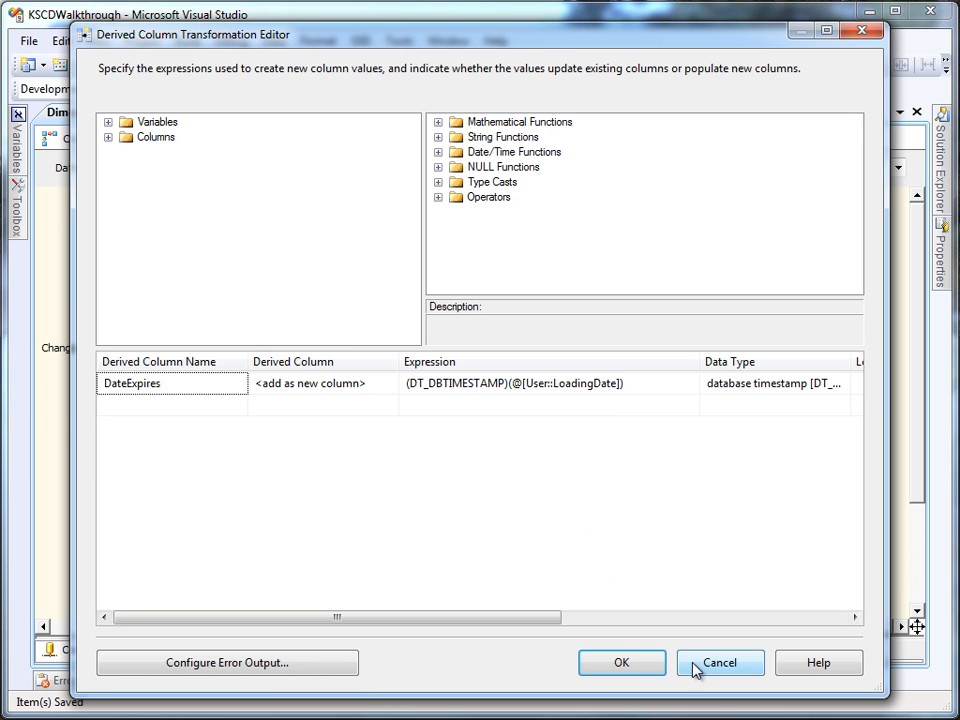
click(719, 662)
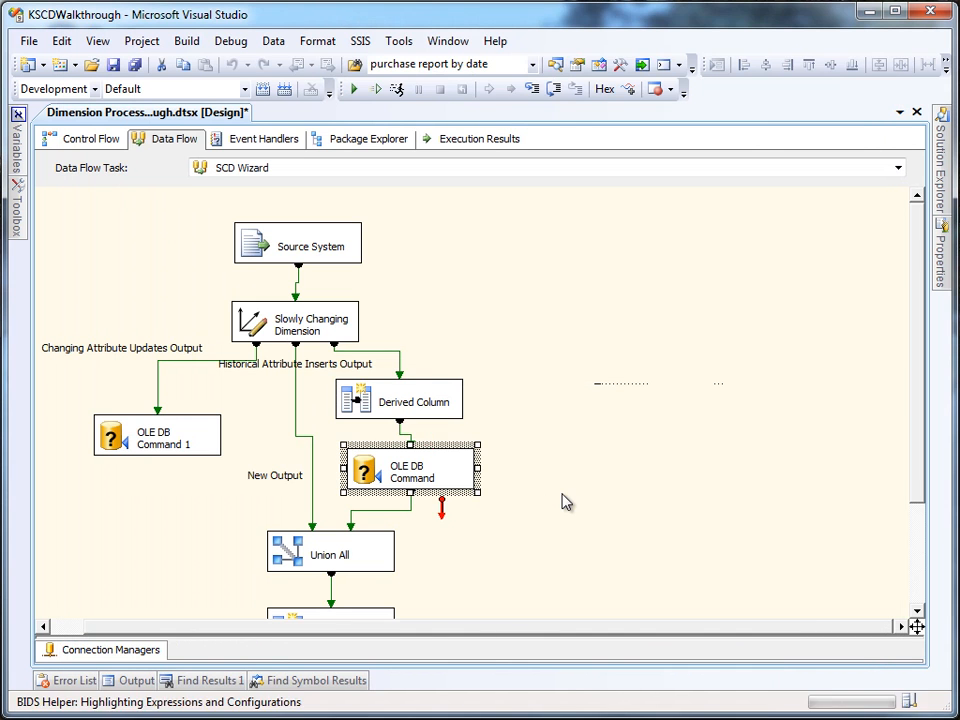
double_click(410, 471)
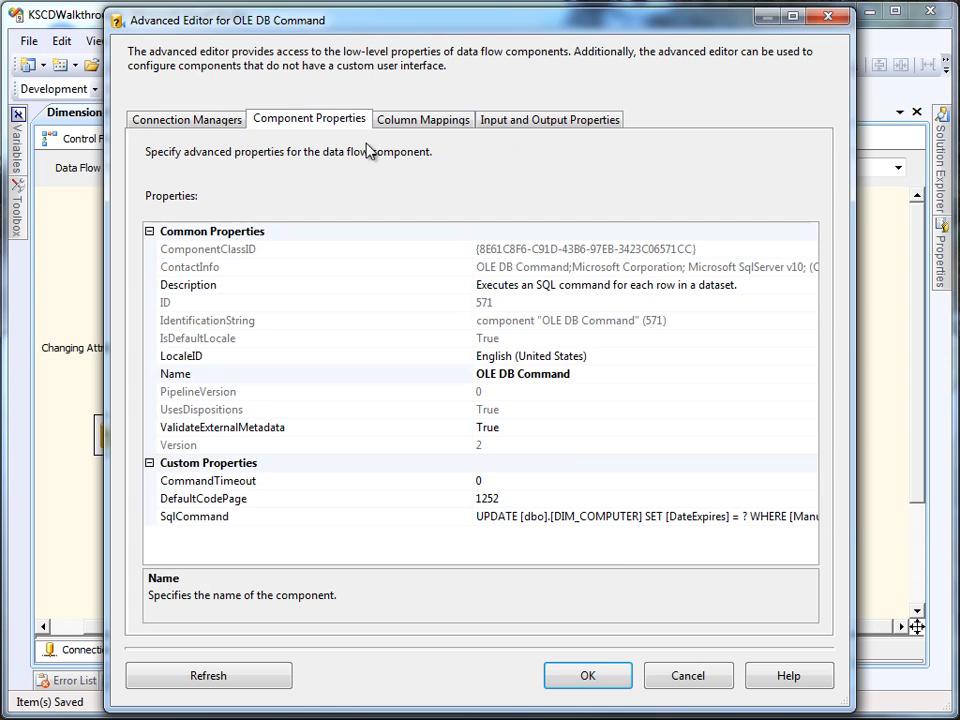
mouse_move(647, 516)
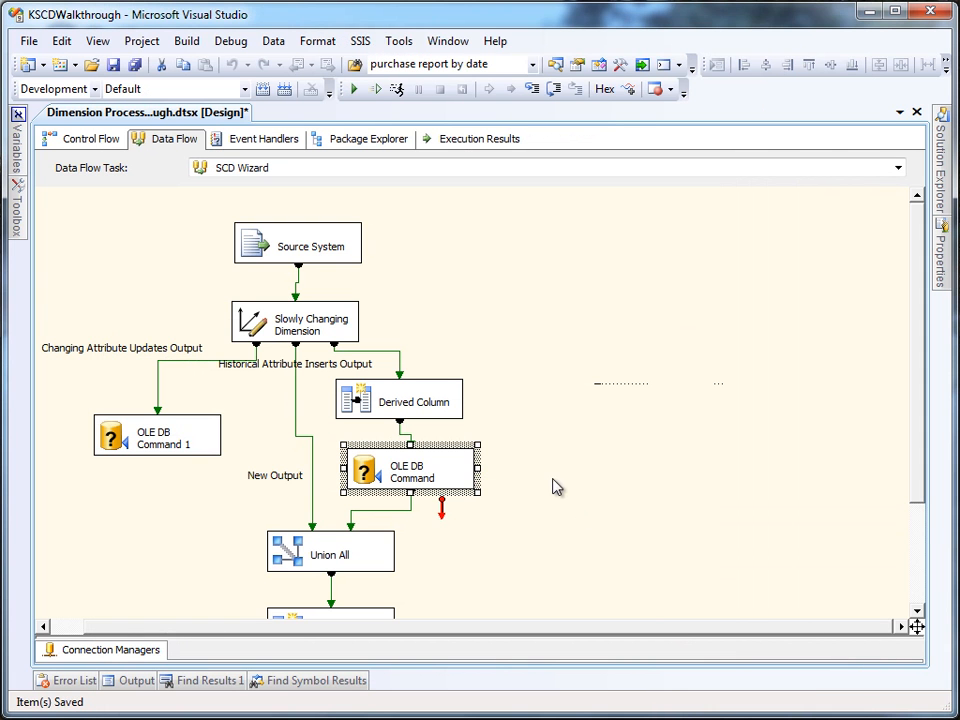
scroll(down, 3)
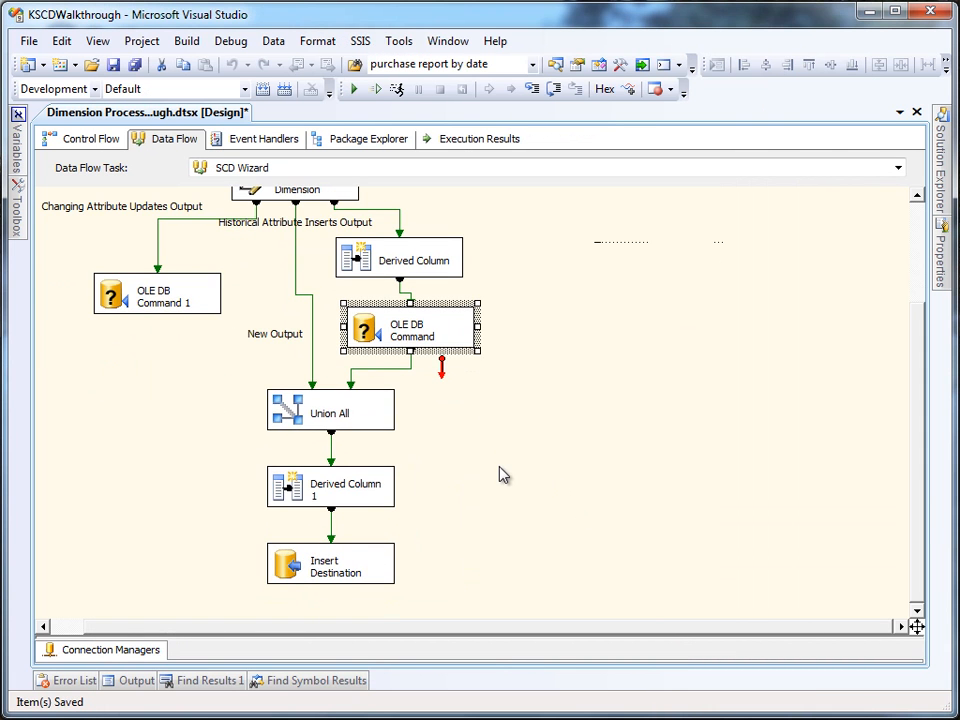
mouse_move(313, 378)
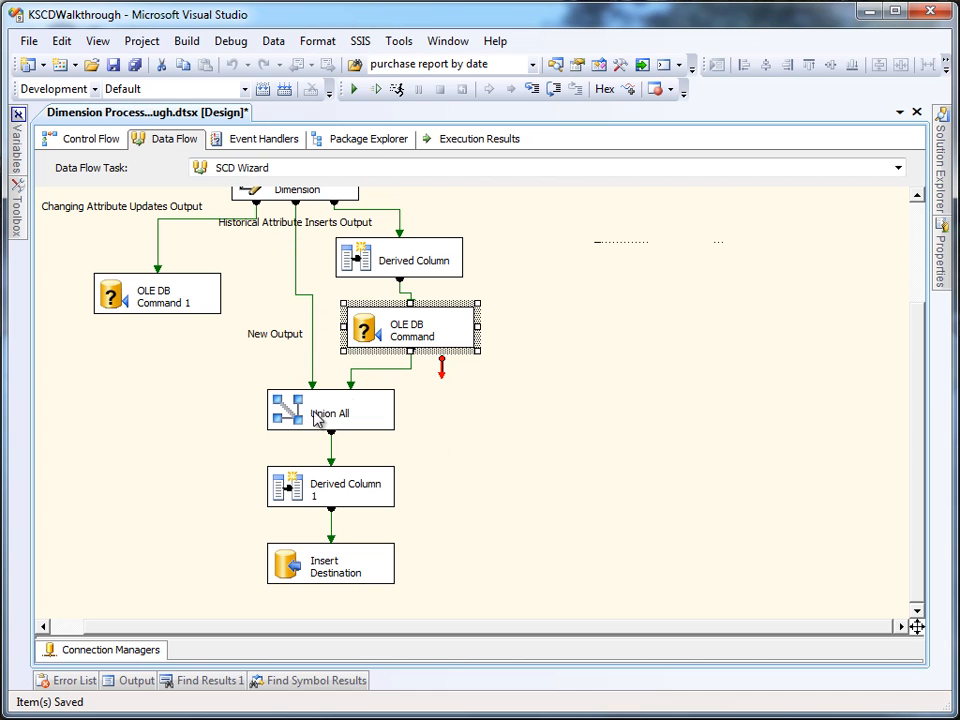
click(330, 410)
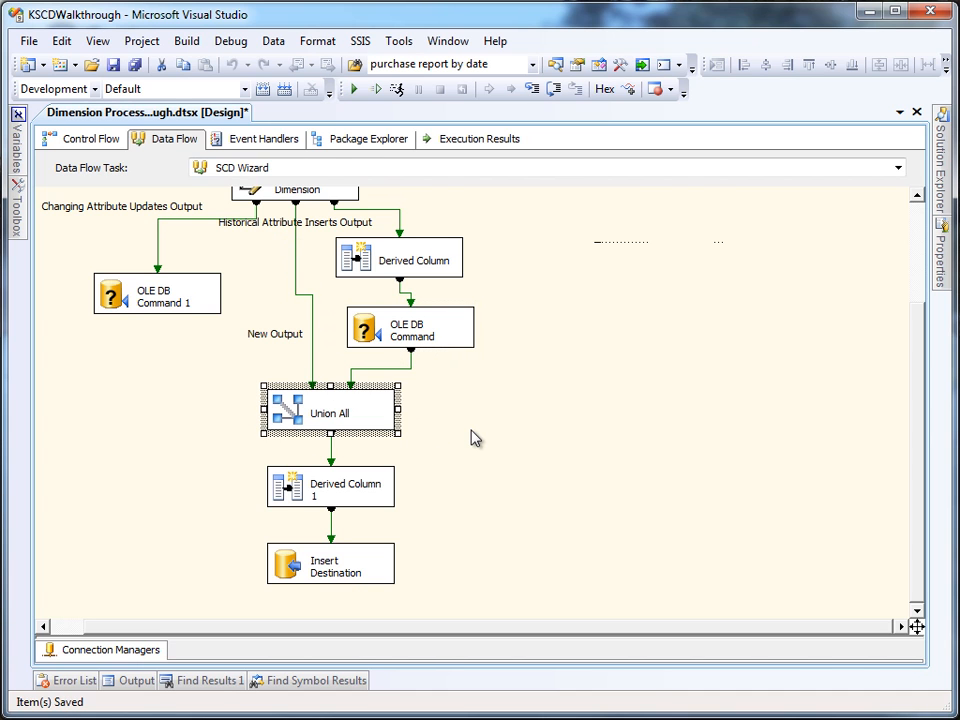
mouse_move(293, 492)
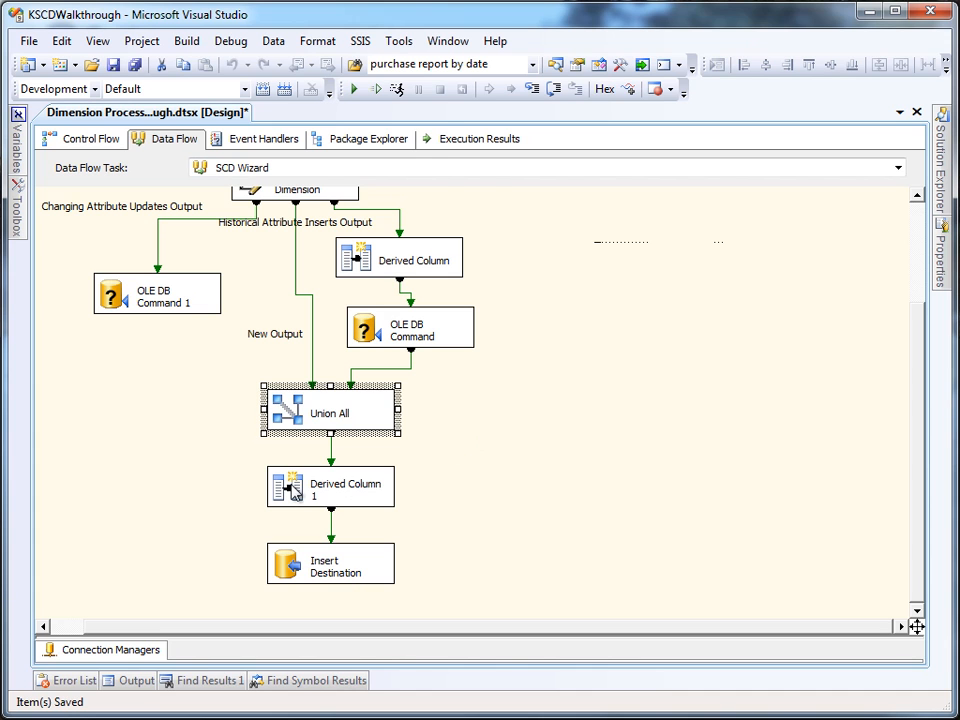
double_click(330, 487)
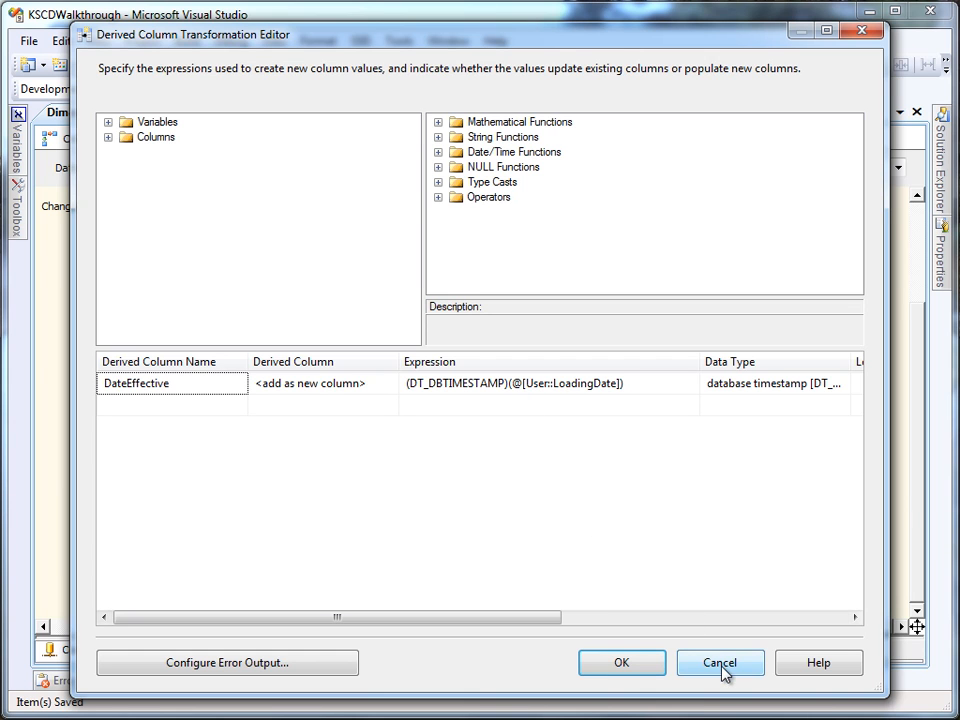
click(720, 662)
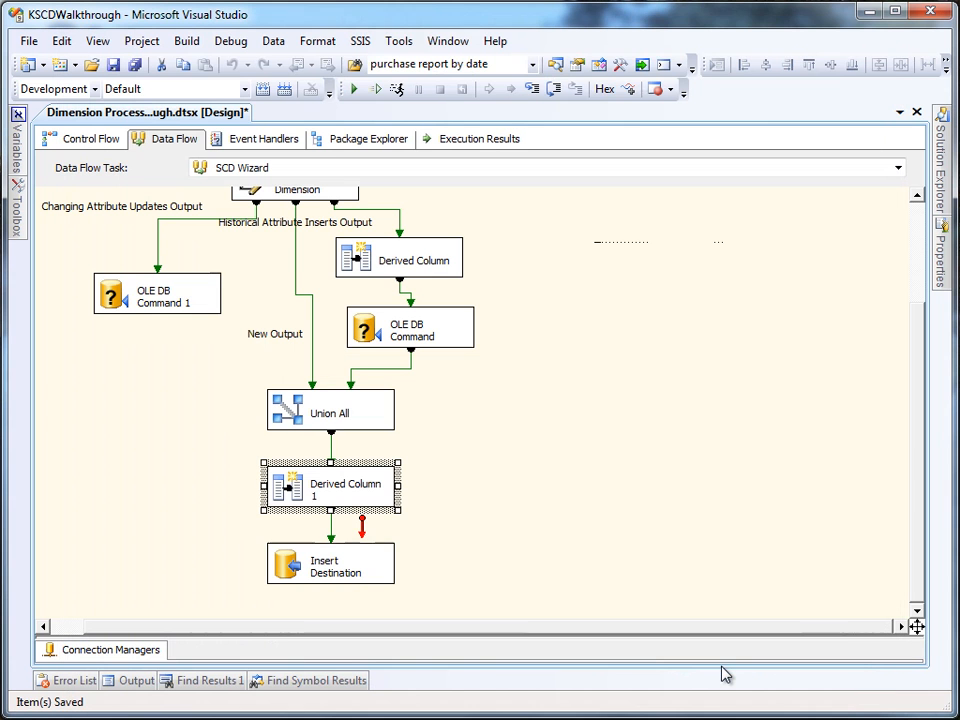
Review the Insert Destination column mappings onto DIM_COMPUTER in the OLE DB Destination Editor
double_click(330, 563)
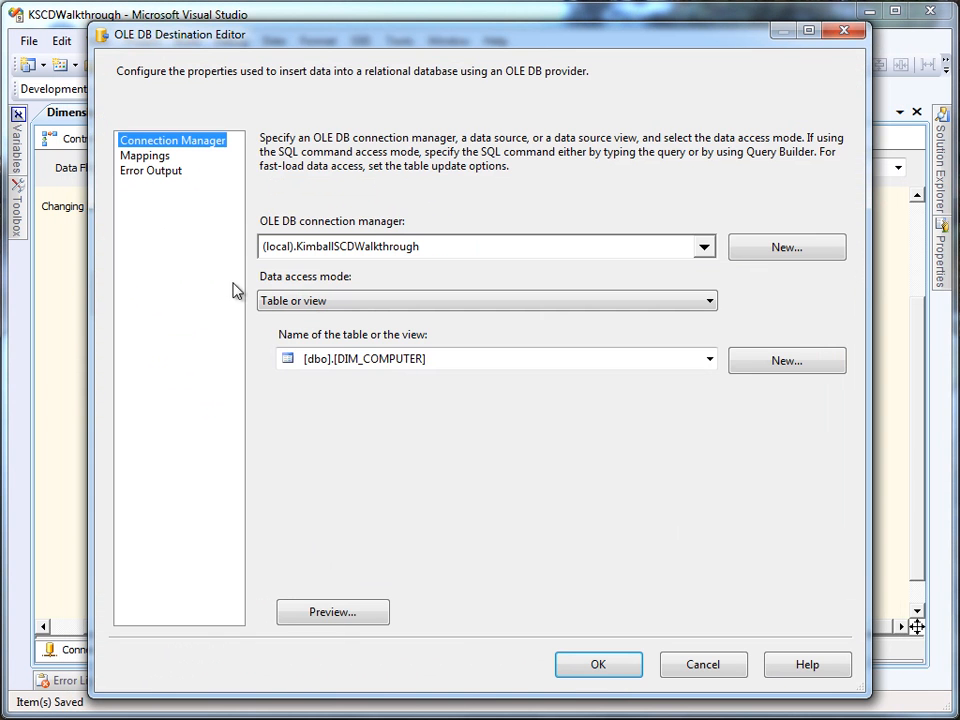
click(145, 155)
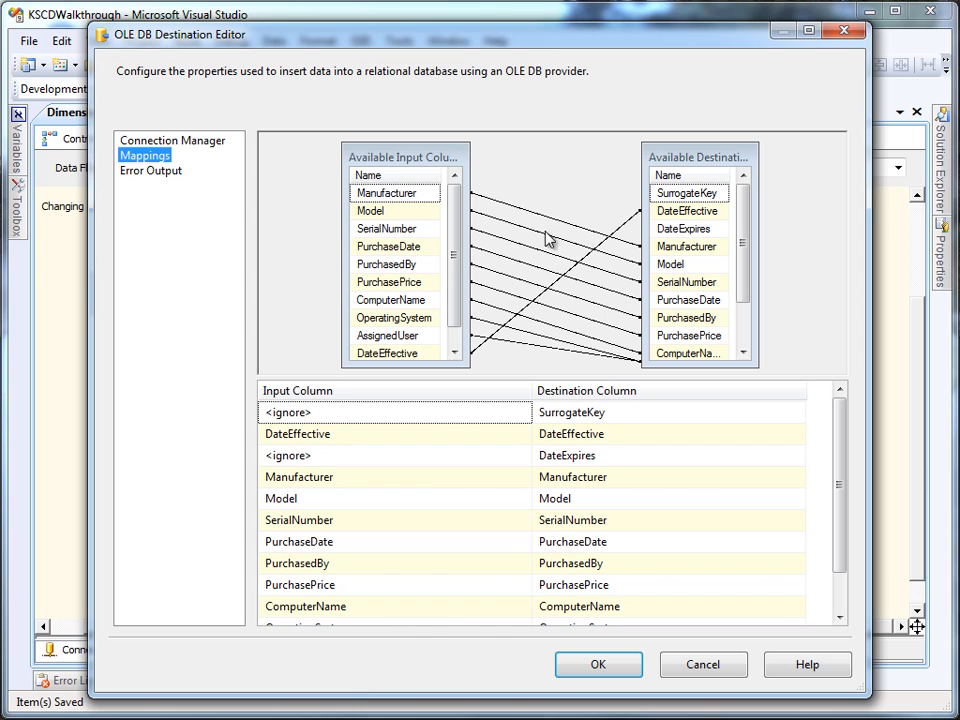
click(688, 228)
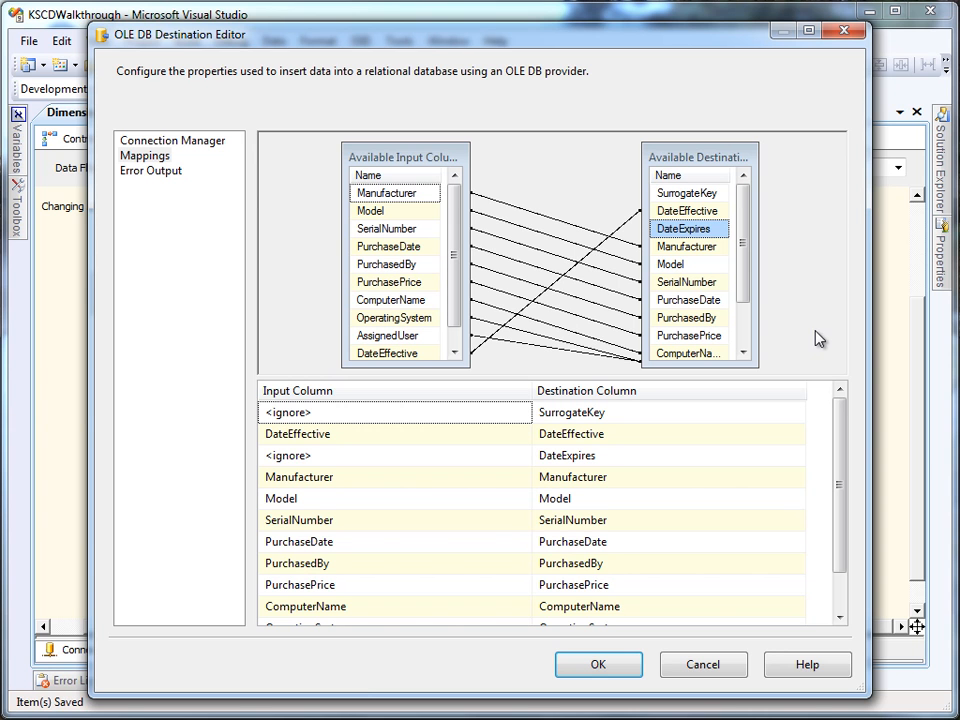
click(598, 664)
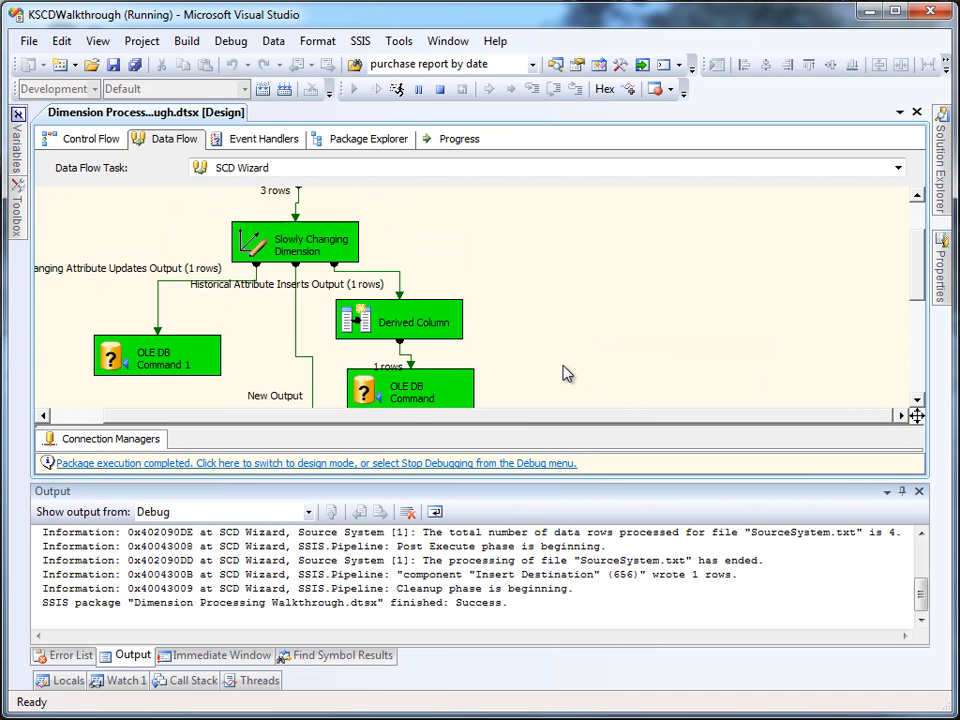
Scroll the executed data flow to check each path's row counts
scroll(up, 3)
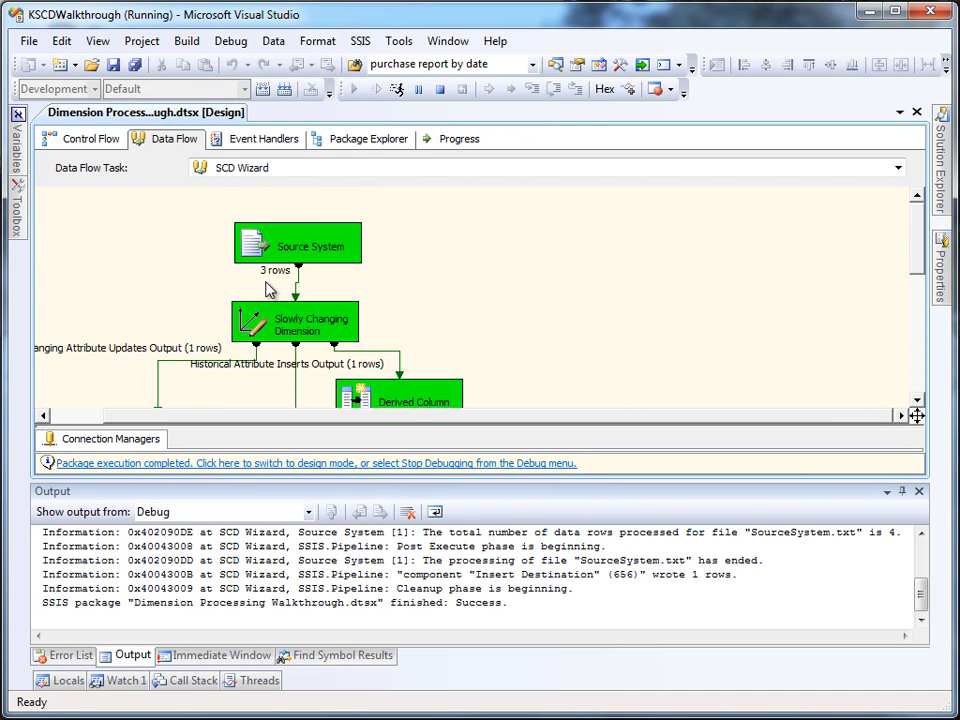
scroll(down, 3)
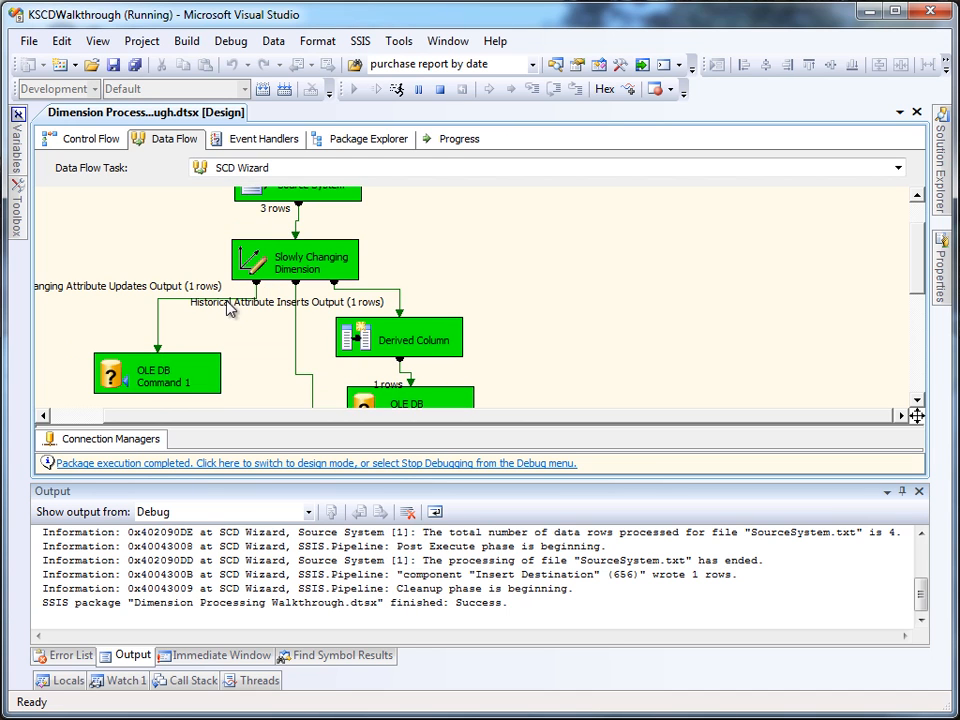
mouse_move(155, 373)
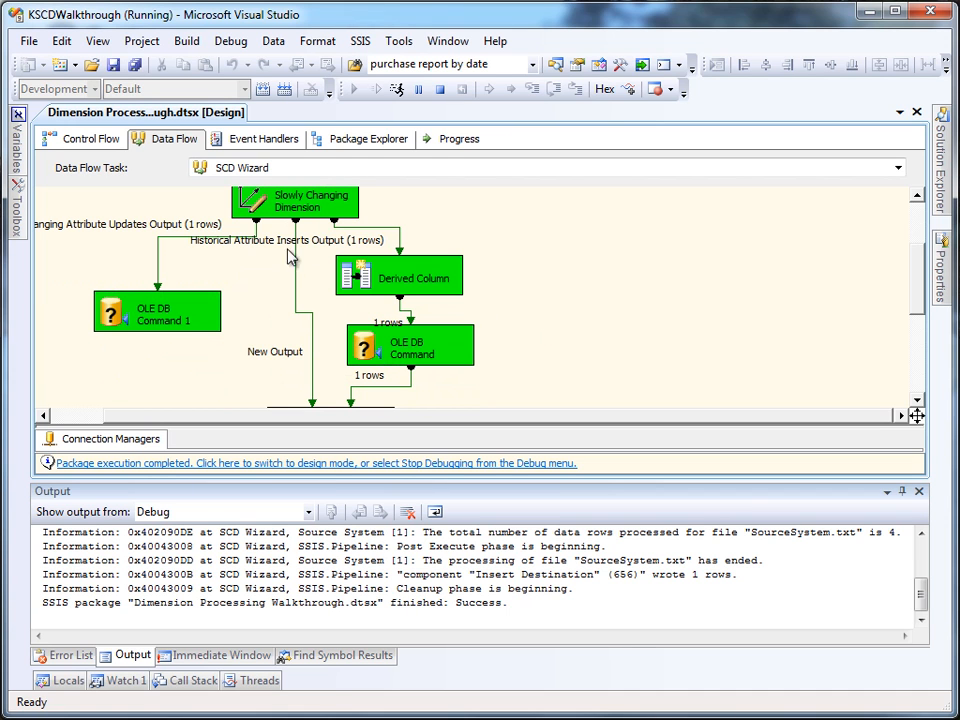
mouse_move(335, 253)
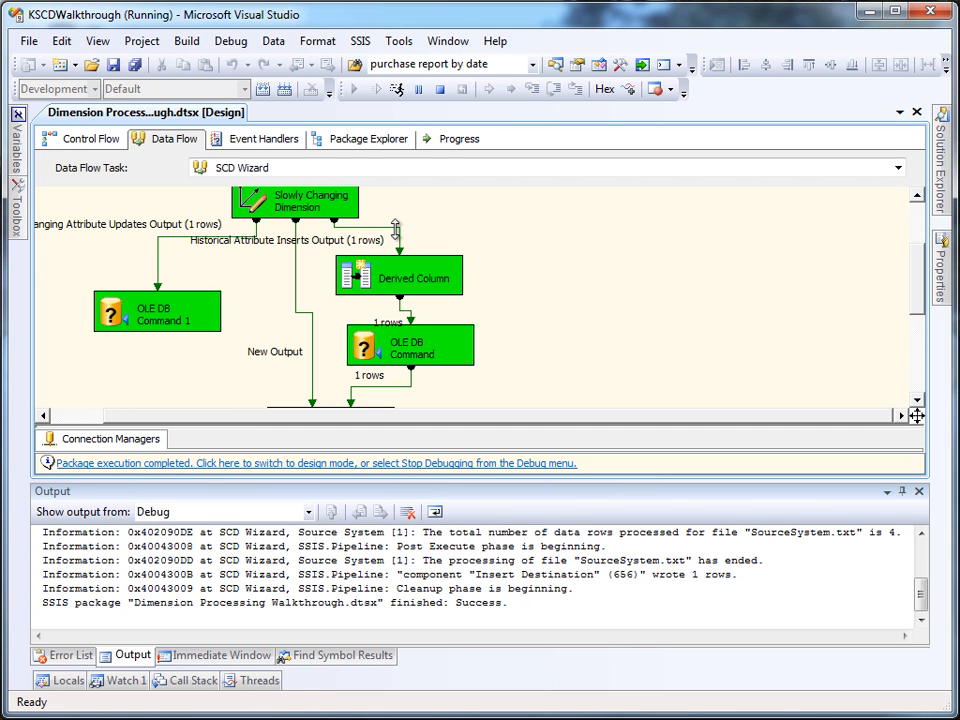
mouse_move(445, 283)
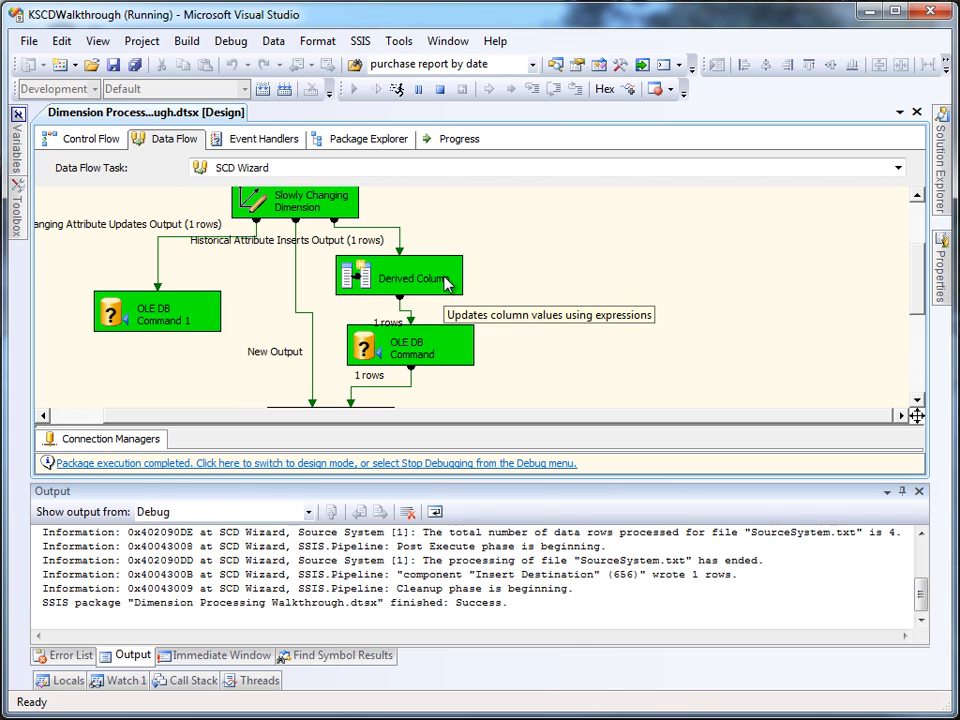
mouse_move(470, 350)
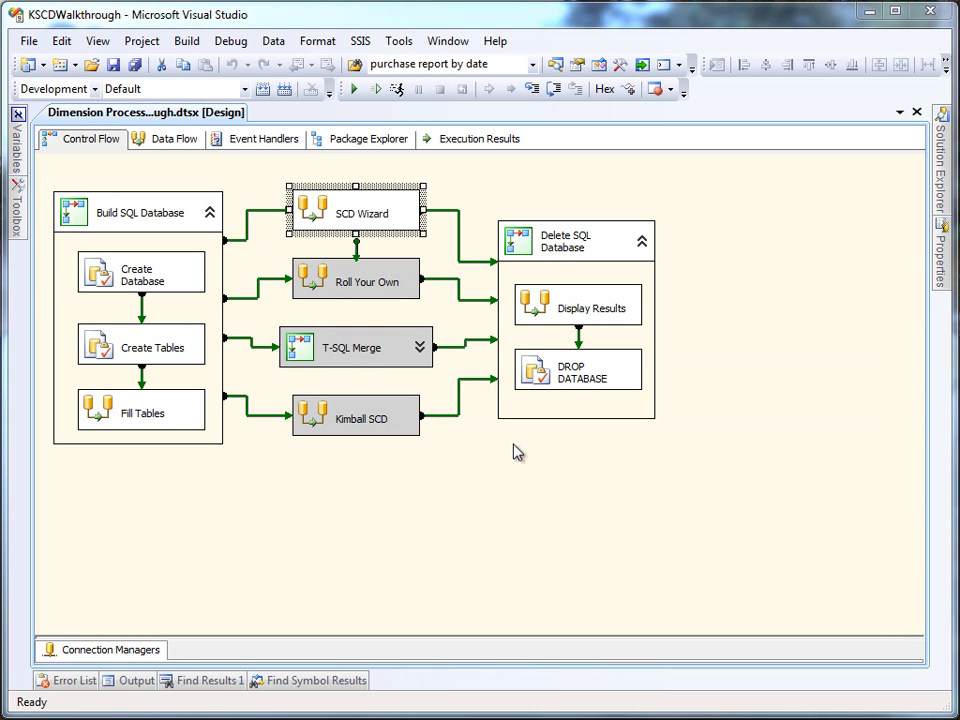
Execute the Display Results task, review DIM_COMPUTER's five rows, and continue past the viewer
right_click(575, 240)
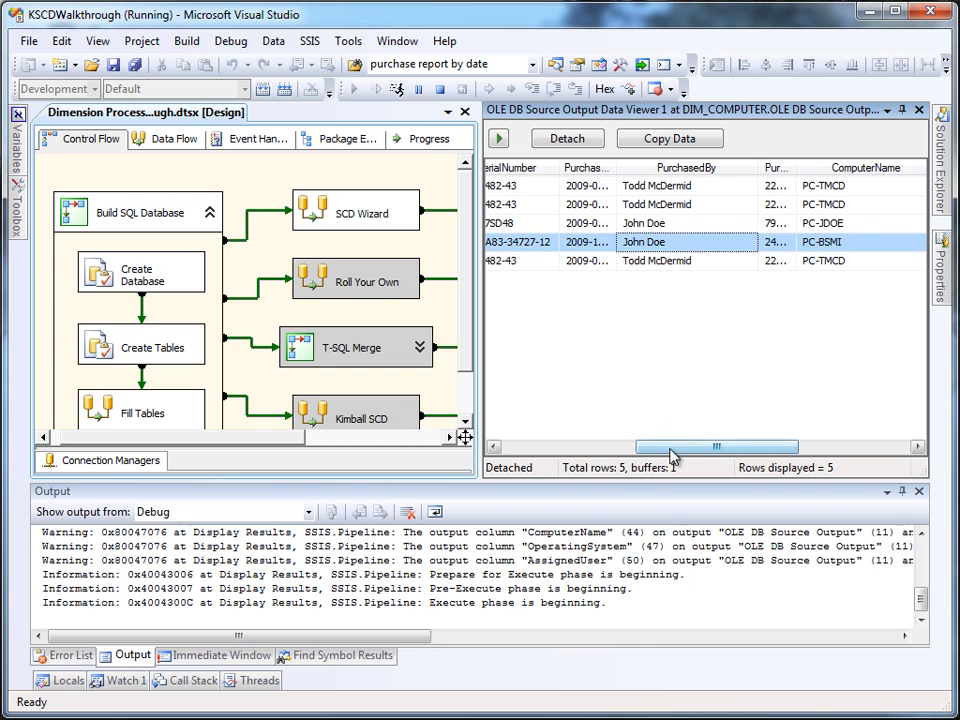
scroll(left, 3)
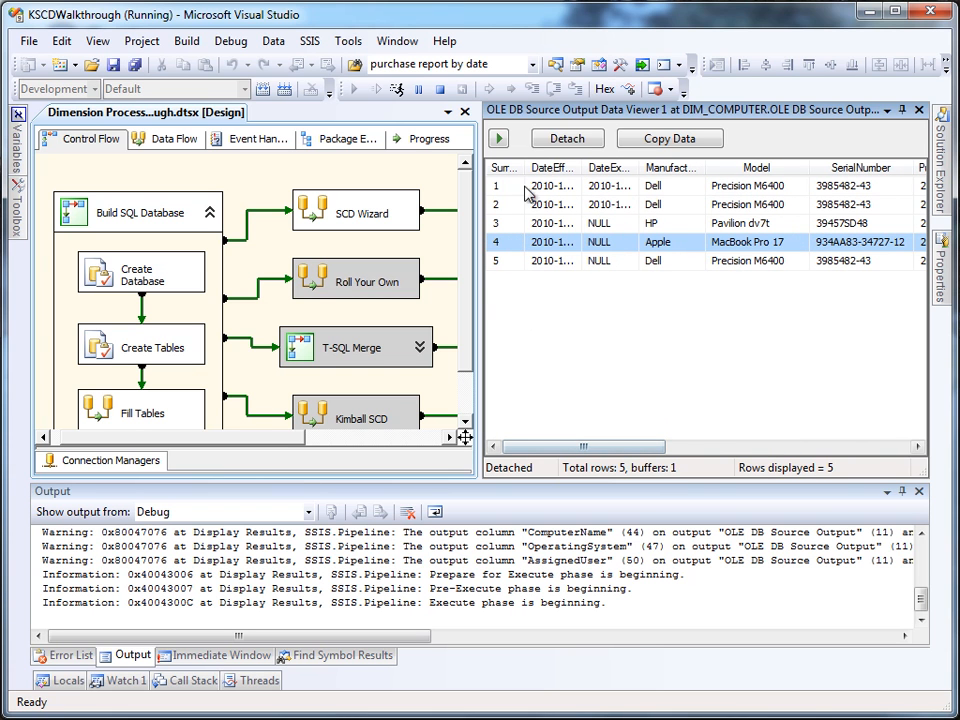
click(566, 138)
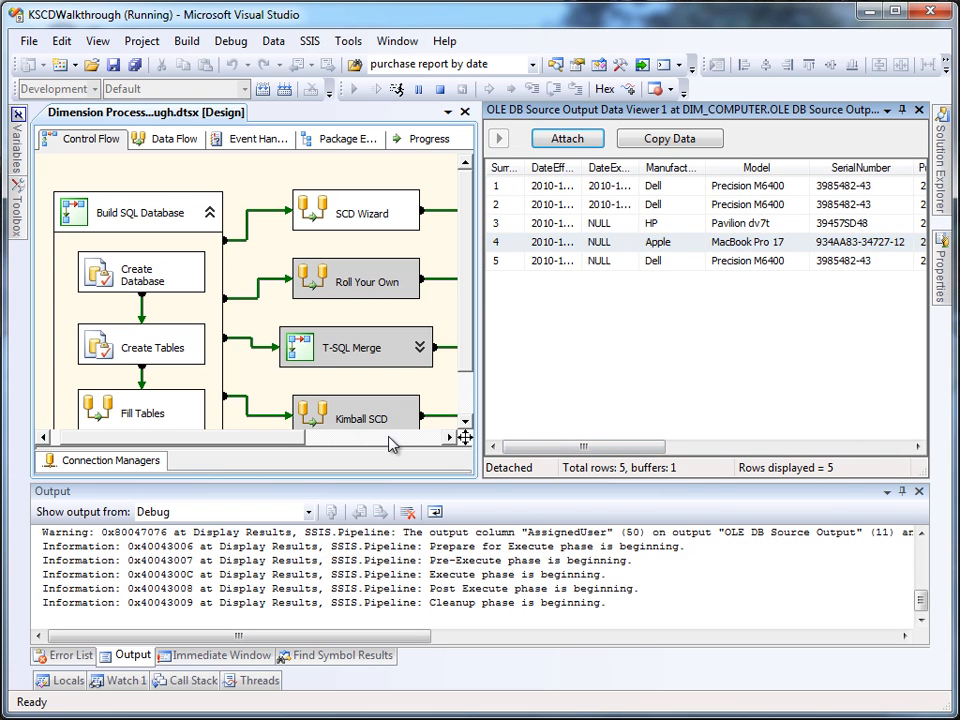